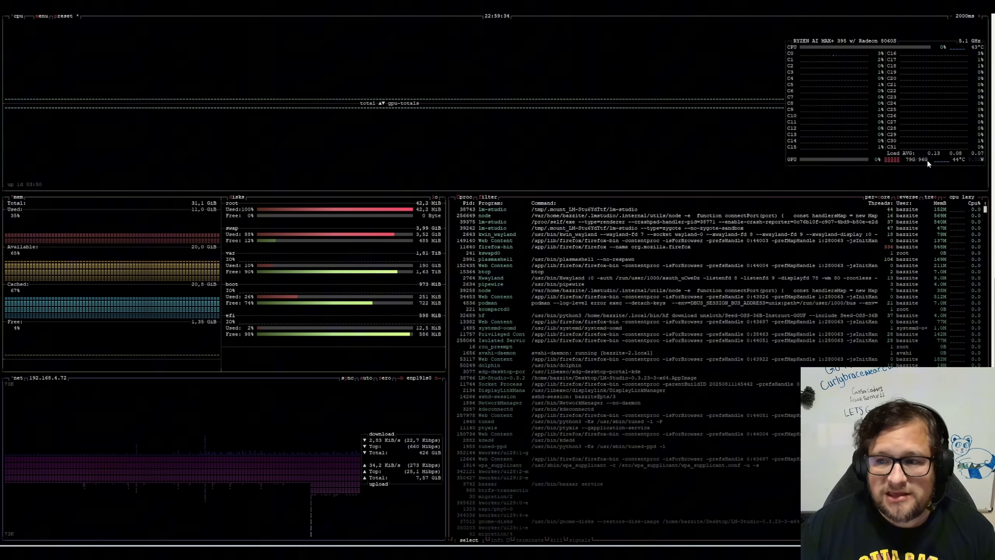
pyautogui.moveTo(917, 171)
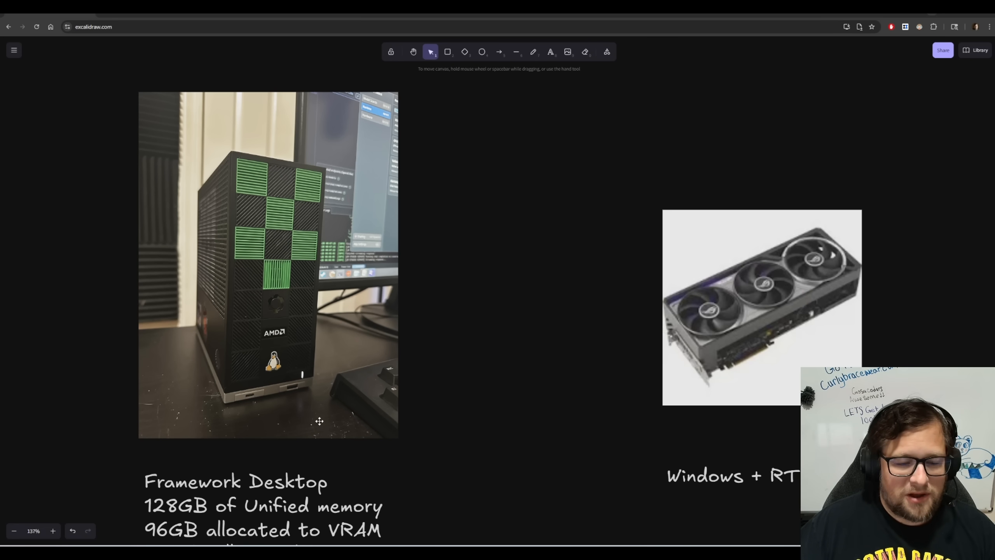
pyautogui.moveTo(361, 397)
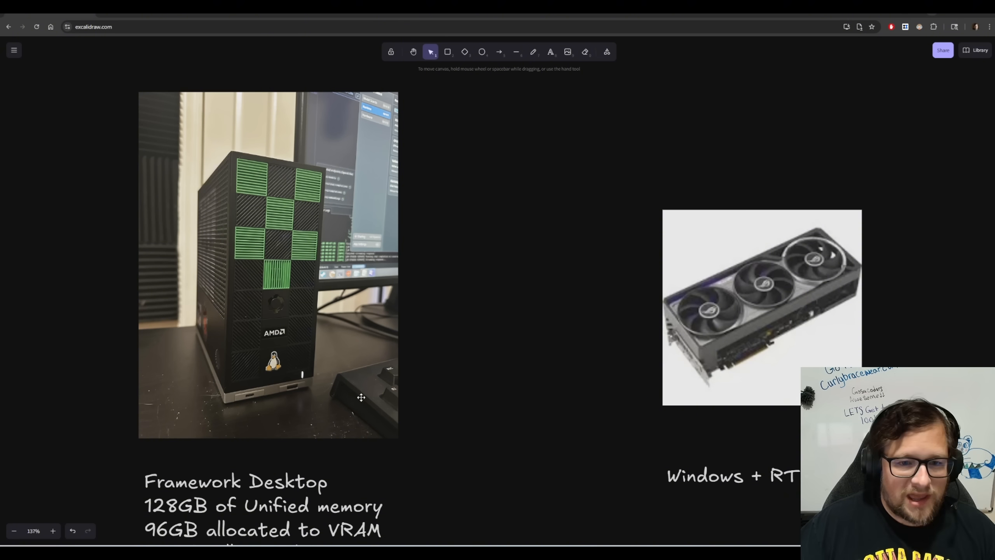
pyautogui.moveTo(269, 342)
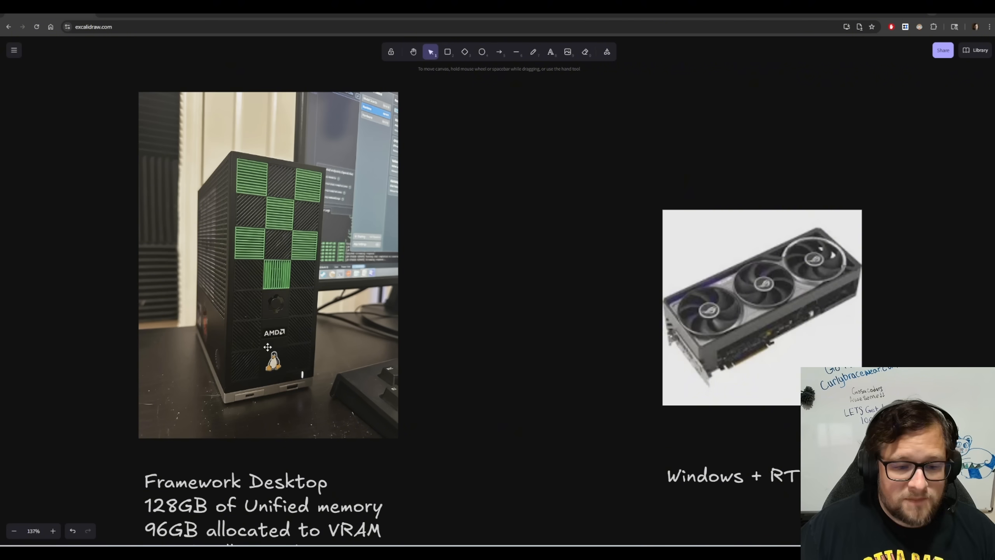
# - Scroll to the Framework Desktop memory specs and sweep the laser pointer over the list
pyautogui.scroll(-3)
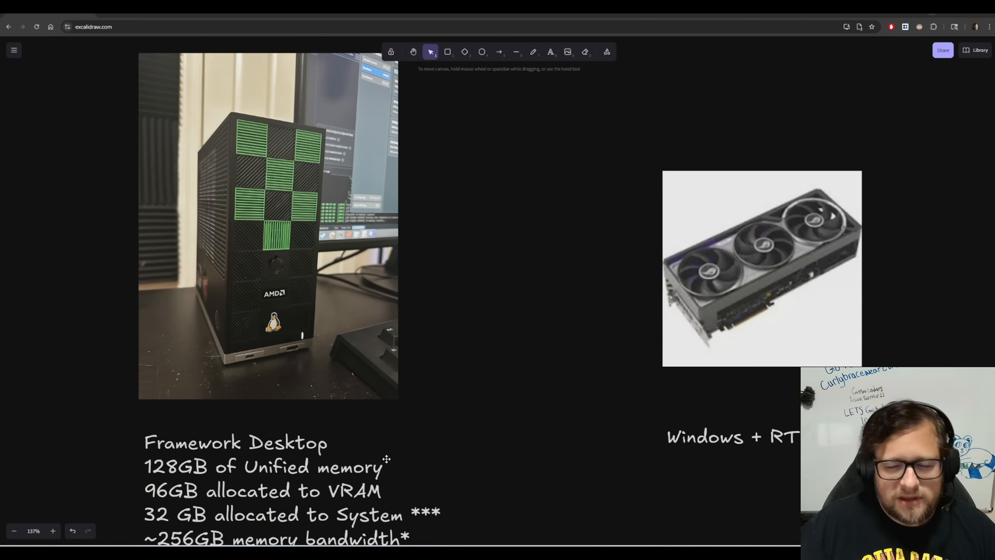
pyautogui.scroll(-3)
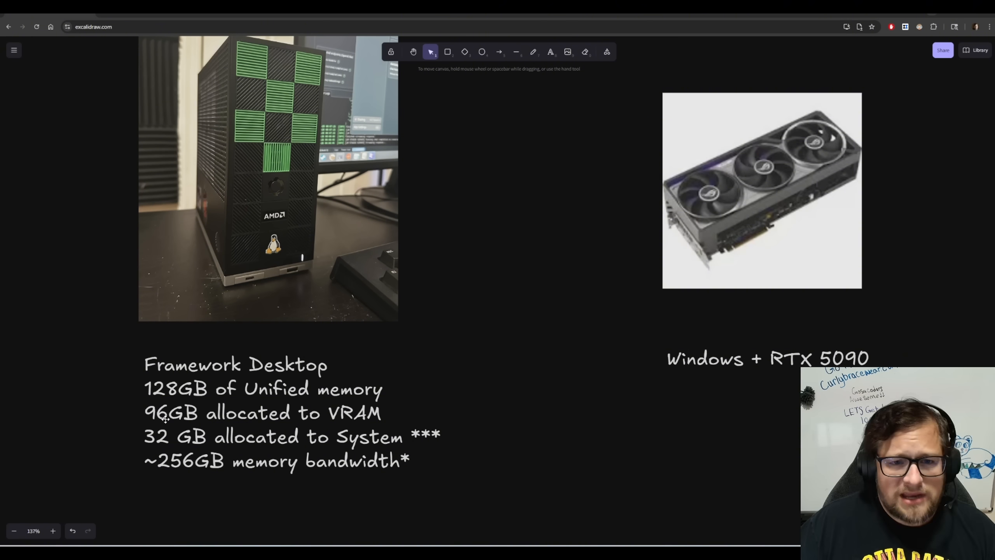
pyautogui.moveTo(311, 425)
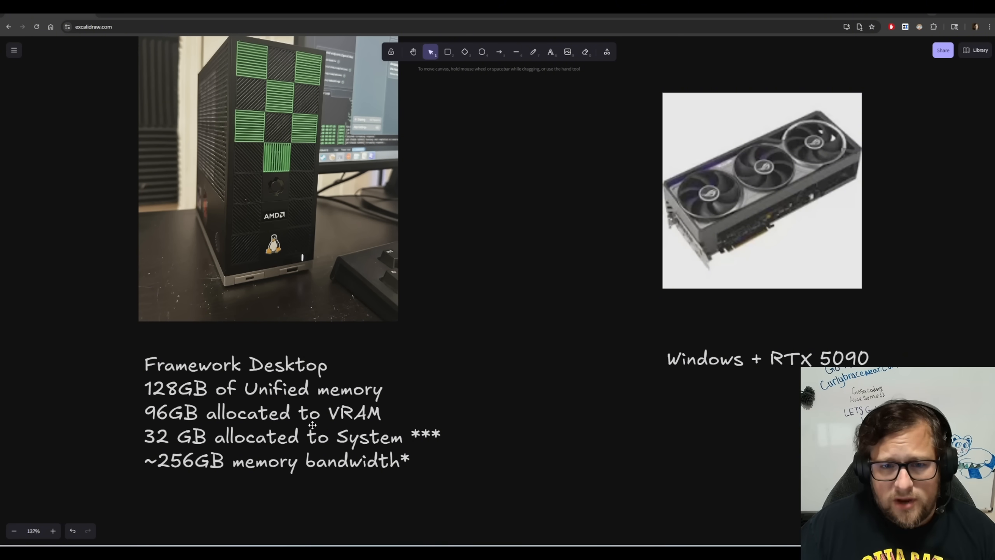
pyautogui.moveTo(194, 438)
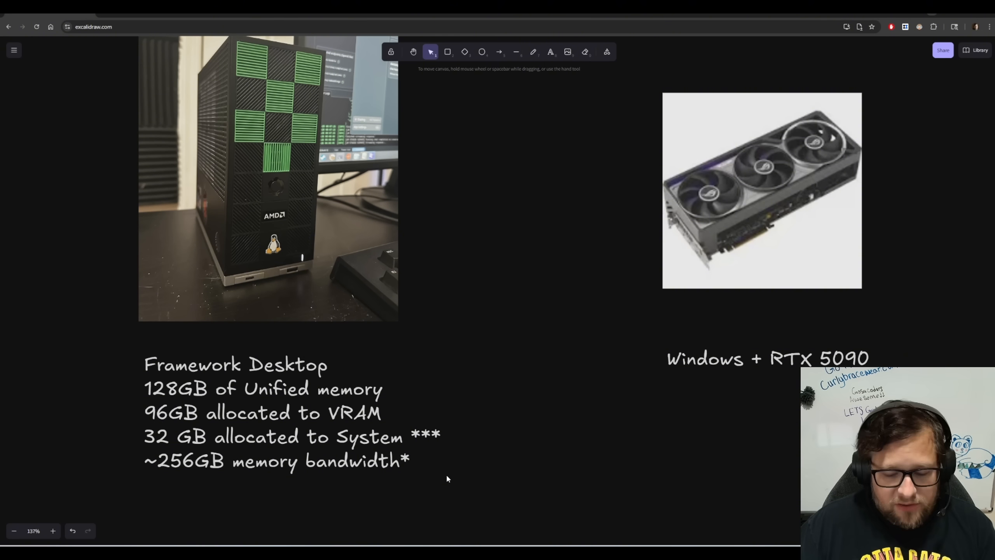
pyautogui.moveTo(138, 470); pyautogui.dragTo(325, 473)
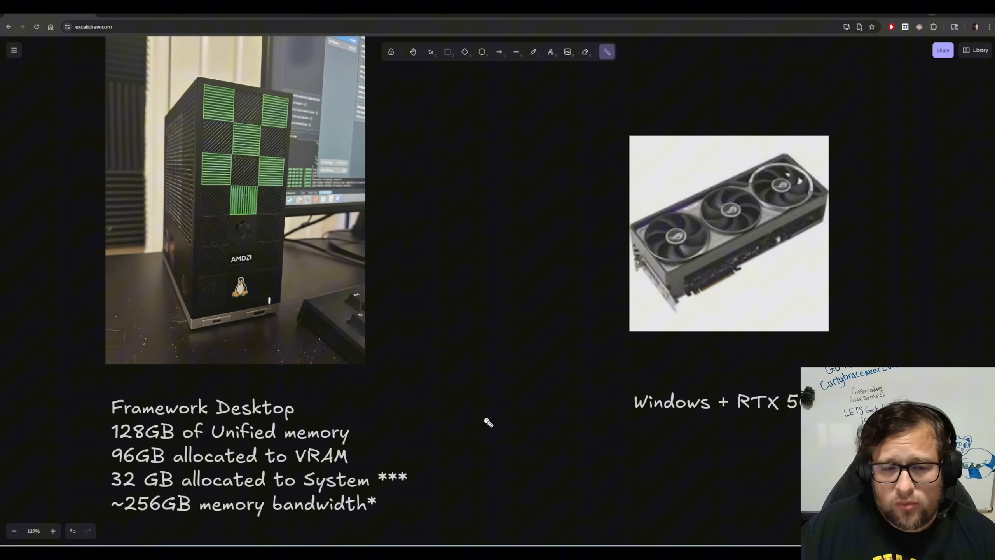
pyautogui.moveTo(323, 302); pyautogui.dragTo(425, 410)
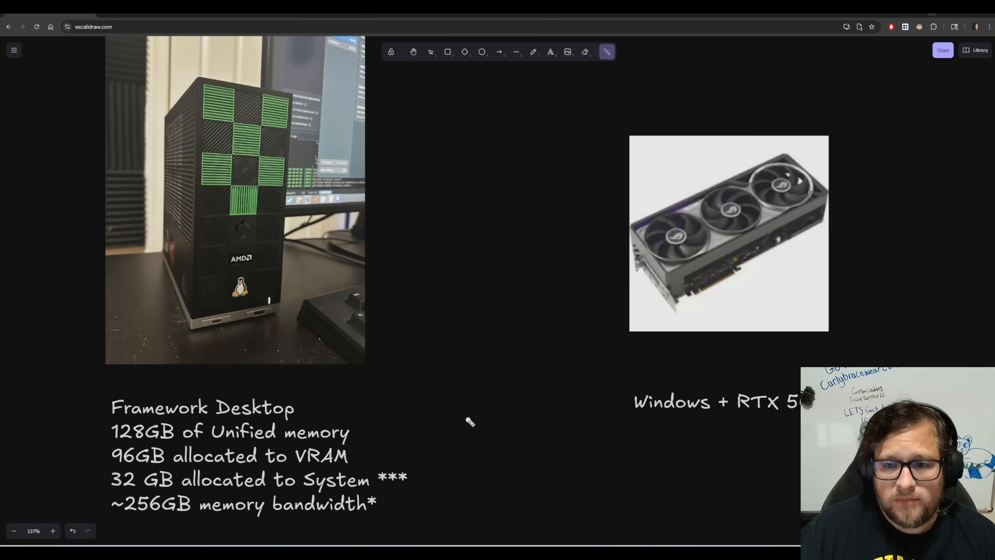
pyautogui.moveTo(641, 291); pyautogui.dragTo(635, 333)
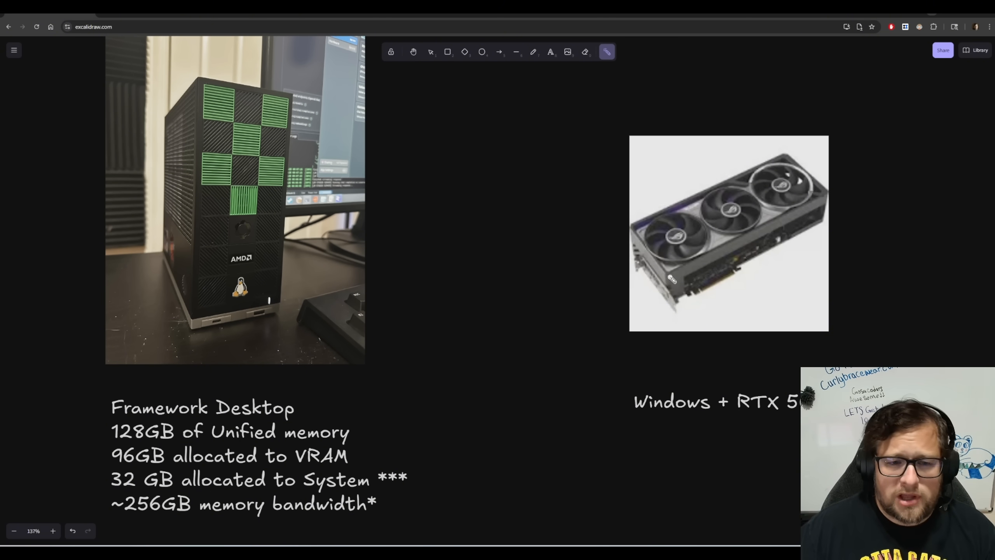
pyautogui.moveTo(492, 408)
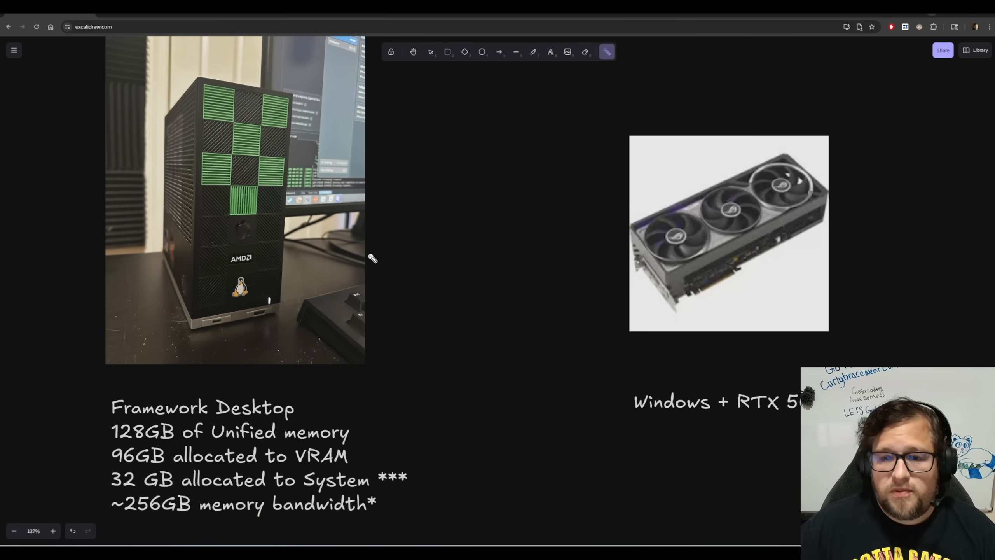
pyautogui.moveTo(392, 332)
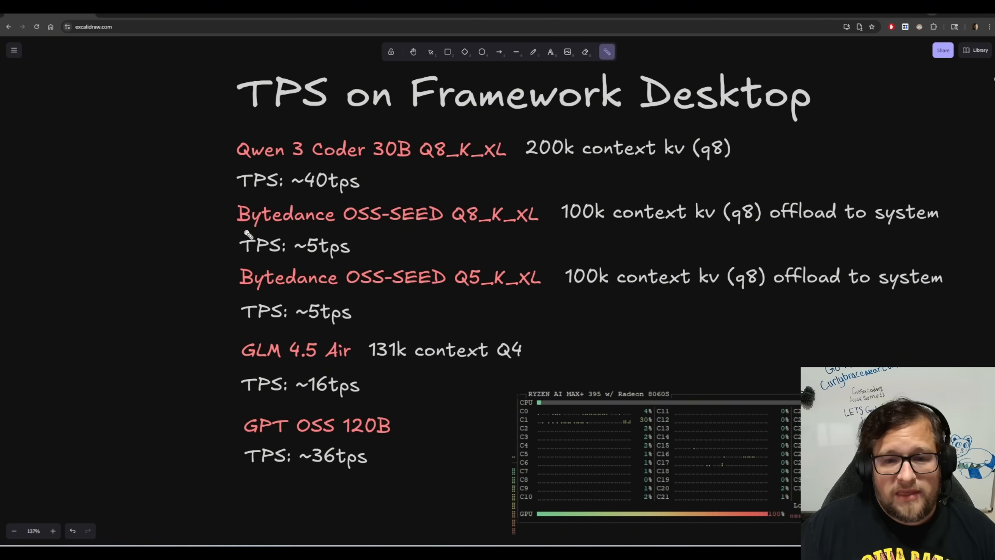
# - Underline the Bytedance OSS-SEED Q8_K_XL and GLM 4.5 Air entries with the laser pointer
pyautogui.moveTo(333, 229); pyautogui.dragTo(450, 227)
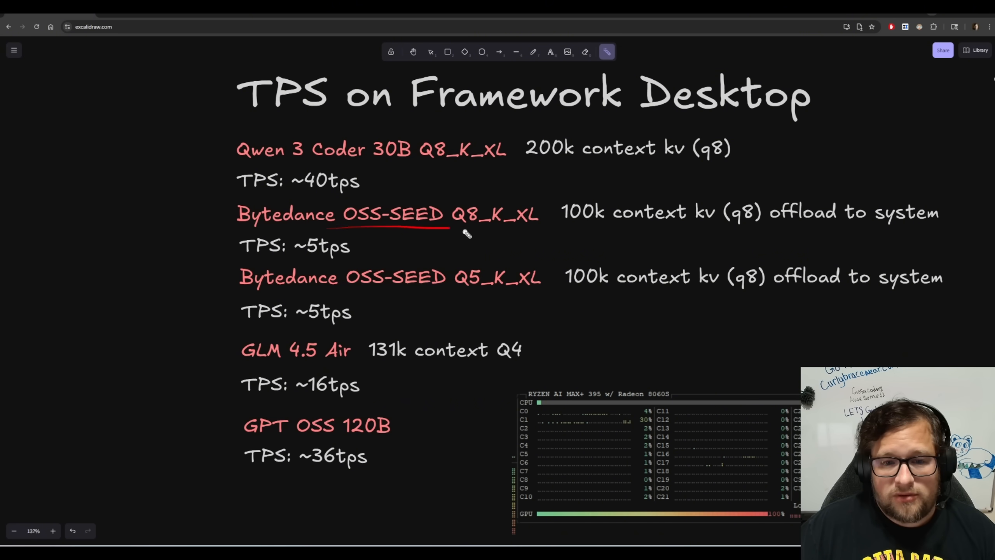
pyautogui.moveTo(466, 233); pyautogui.dragTo(533, 203)
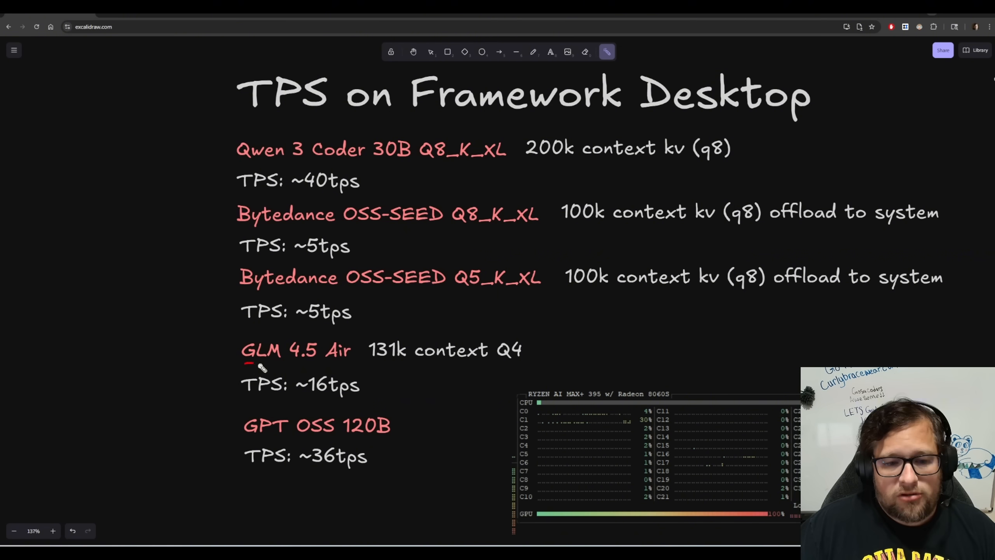
pyautogui.moveTo(251, 367); pyautogui.dragTo(358, 365)
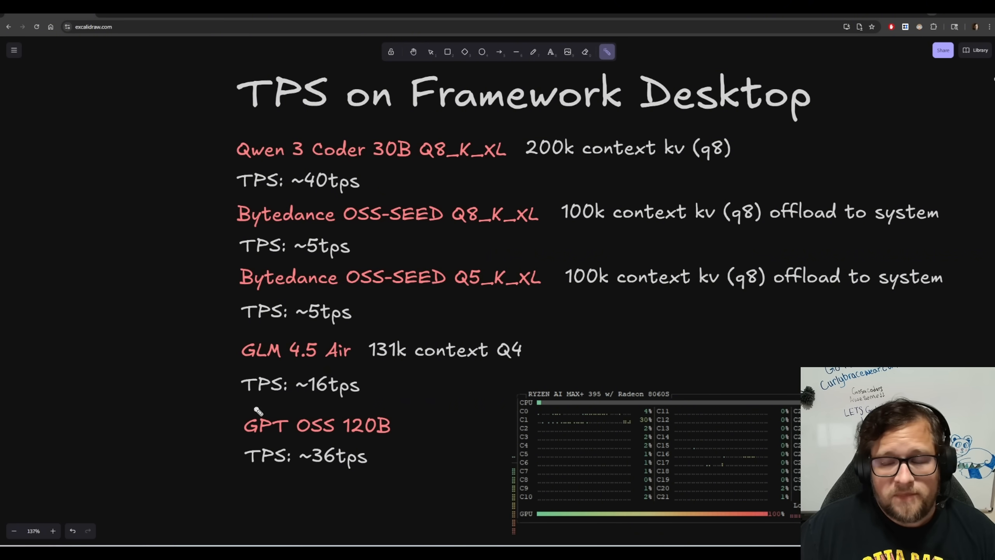
pyautogui.moveTo(158, 379)
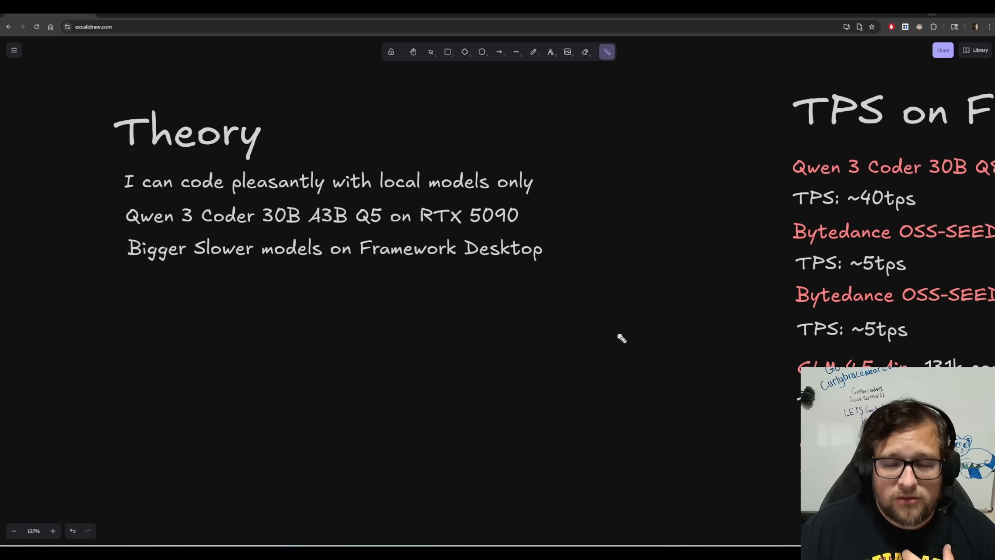
pyautogui.moveTo(137, 232)
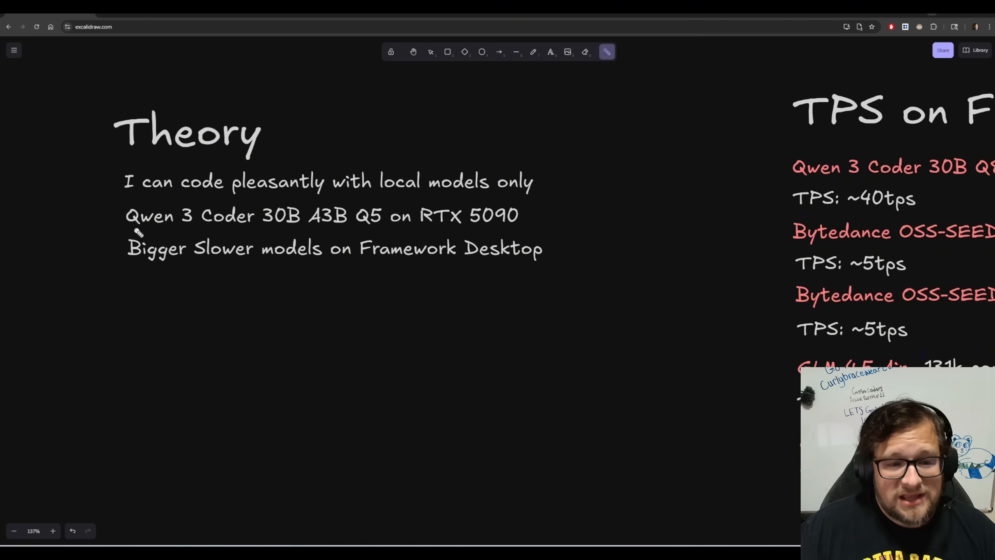
# - Underline the Qwen 3 Coder on RTX 5090 line with the laser pointer
pyautogui.moveTo(137, 233); pyautogui.dragTo(270, 238)
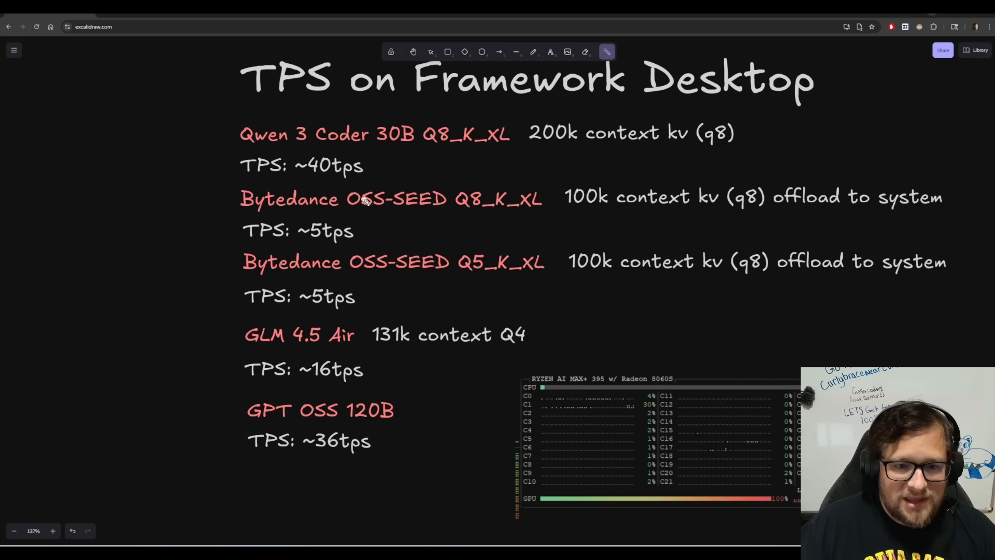
# - Sweep the laser over the Bytedance Q8_K_XL and GPT OSS 120B results
pyautogui.moveTo(241, 171); pyautogui.dragTo(400, 162)
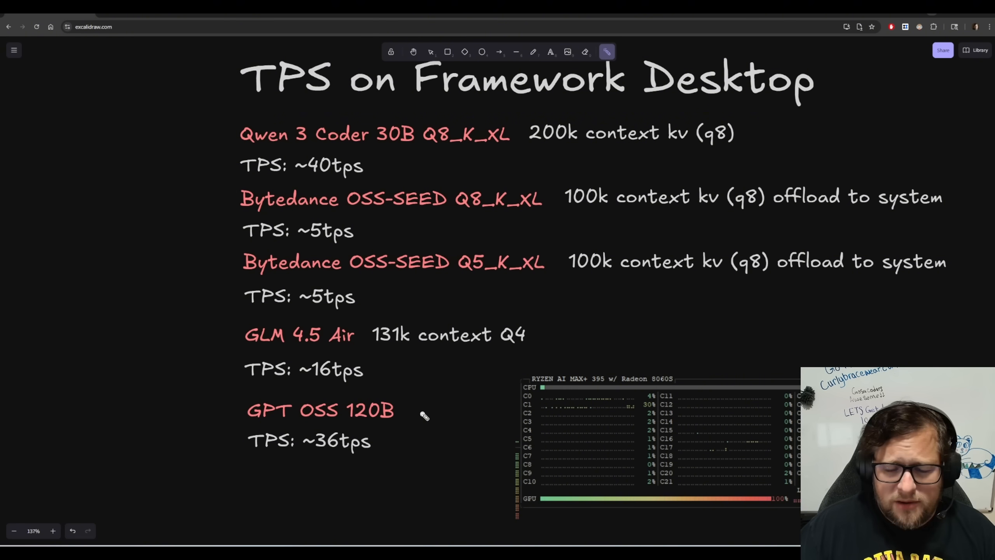
pyautogui.moveTo(276, 347); pyautogui.dragTo(371, 346)
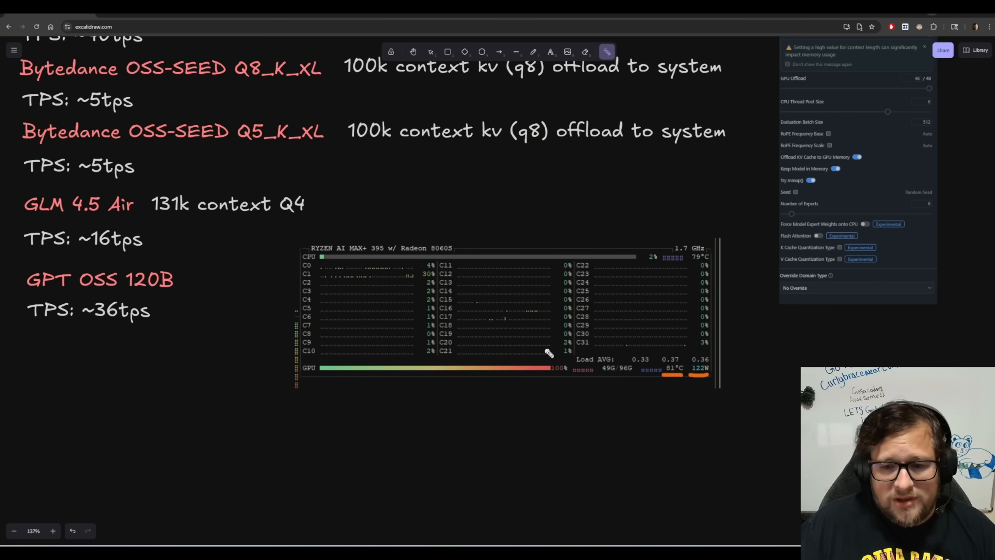
pyautogui.moveTo(602, 374)
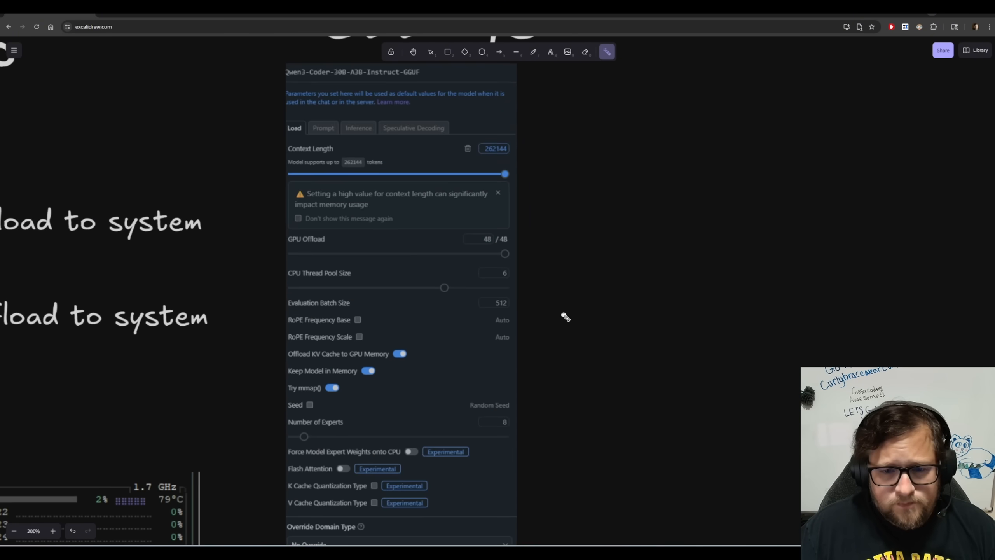
pyautogui.moveTo(560, 315)
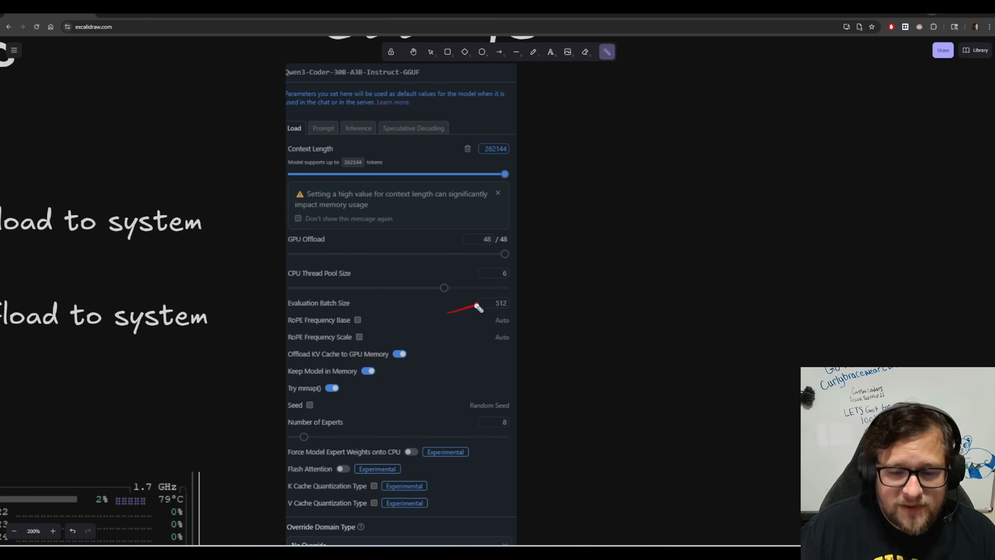
pyautogui.moveTo(469, 314)
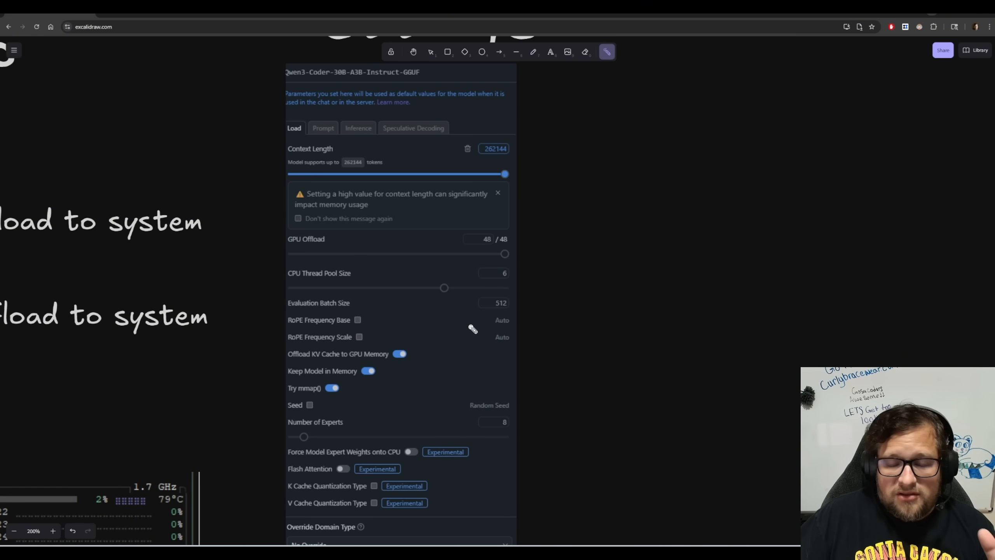
pyautogui.moveTo(519, 345)
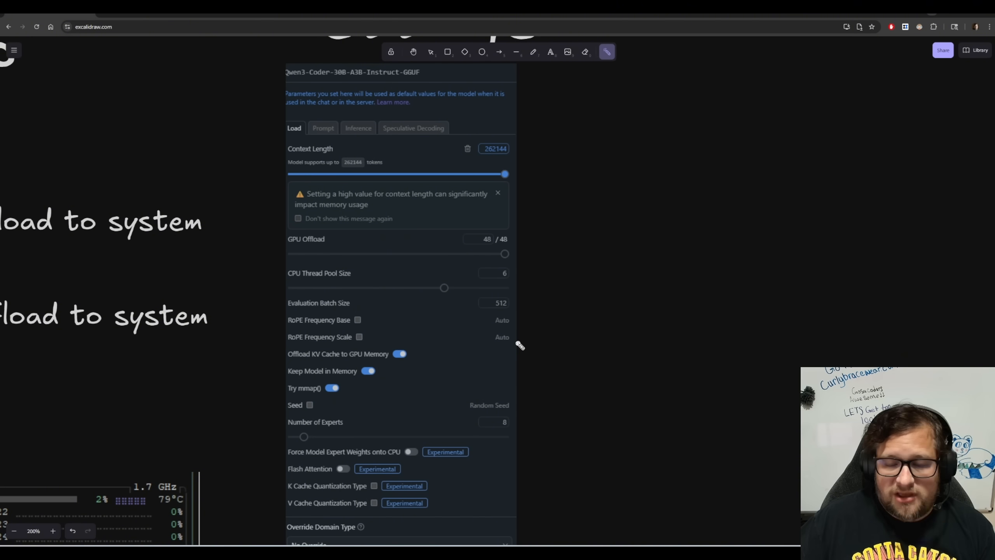
pyautogui.moveTo(464, 326)
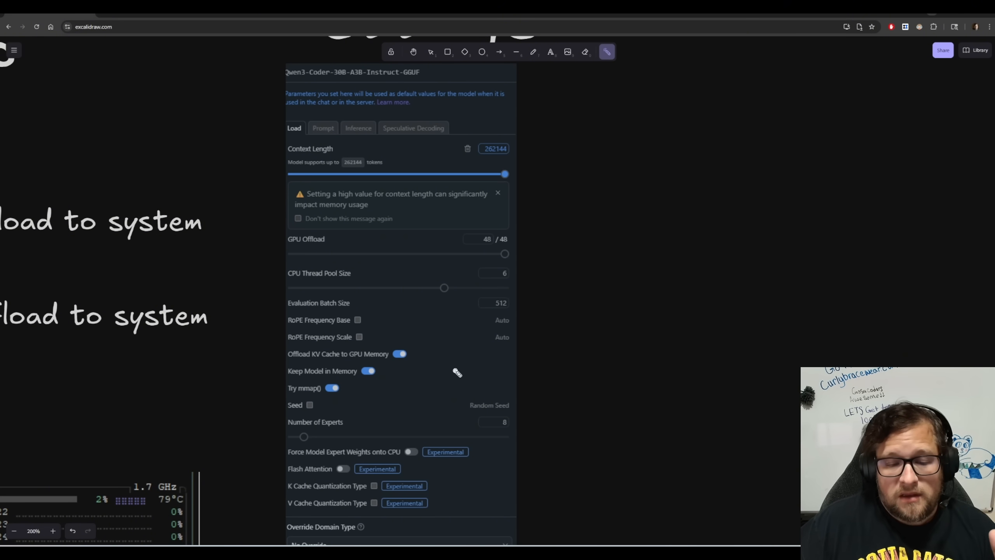
pyautogui.moveTo(459, 388)
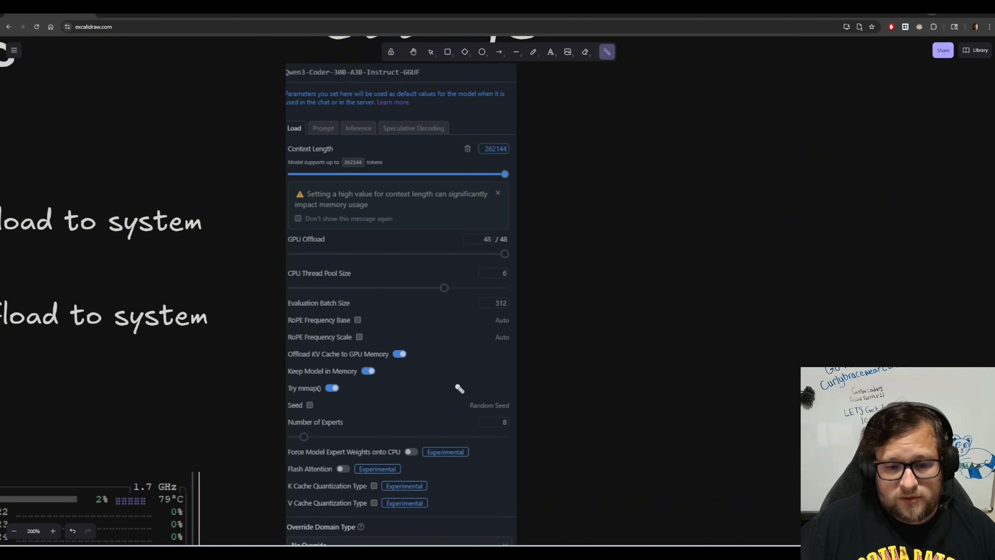
# - Scroll toward the Qwen3 Coder load-settings screenshot near Evaluation Batch Size
pyautogui.scroll(-3)
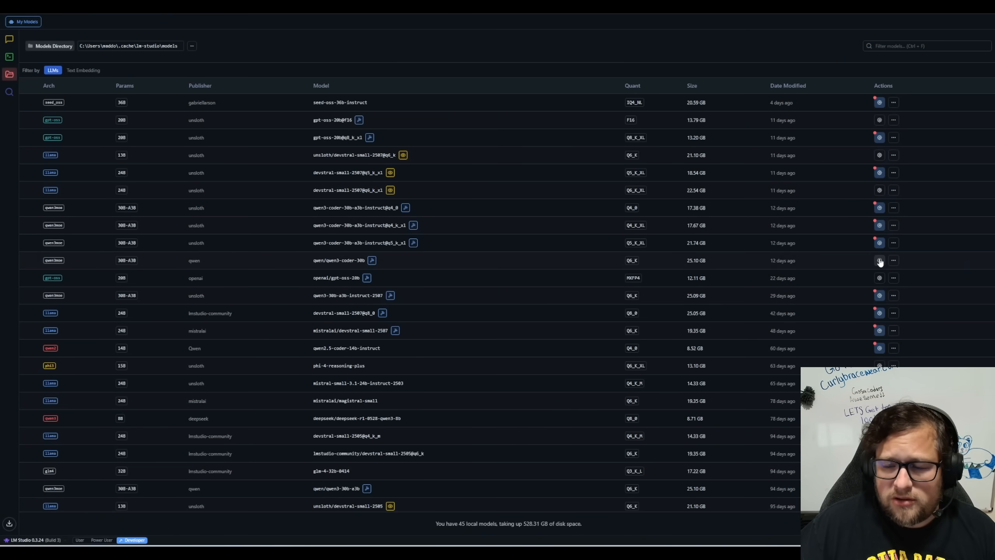
# - Enable Flash Attention for qwen3-coder-30b and try K cache quantization, leaving it off
pyautogui.click(879, 260)
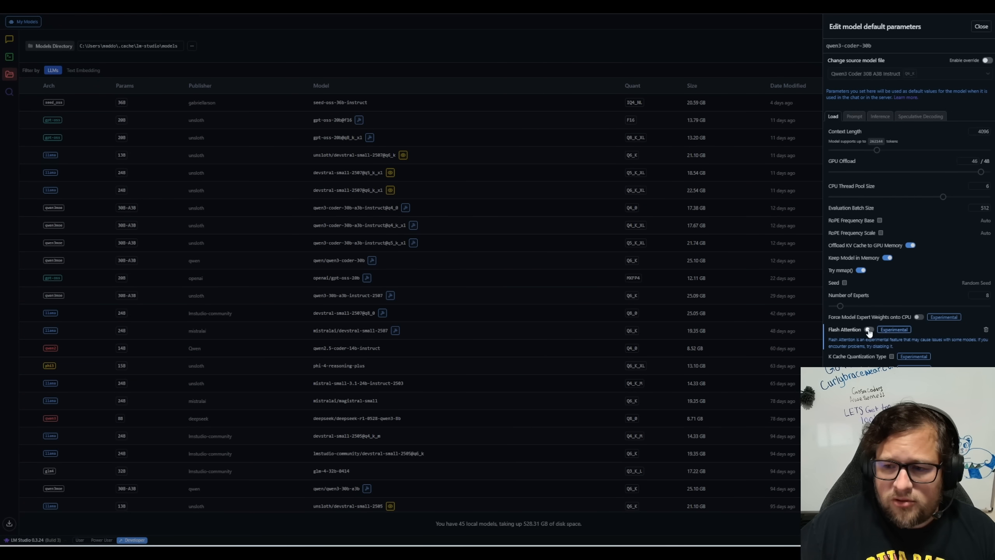
pyautogui.click(870, 329)
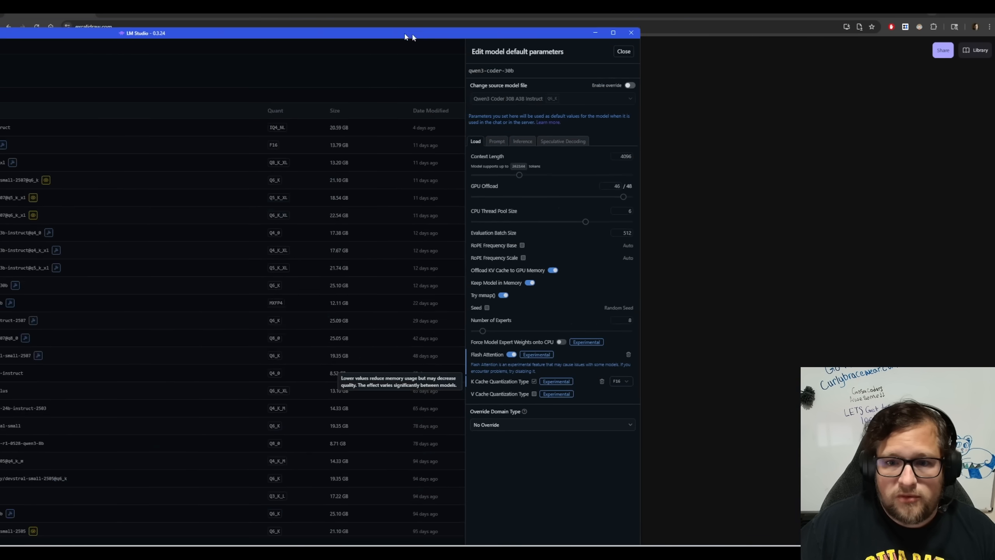
pyautogui.click(619, 381)
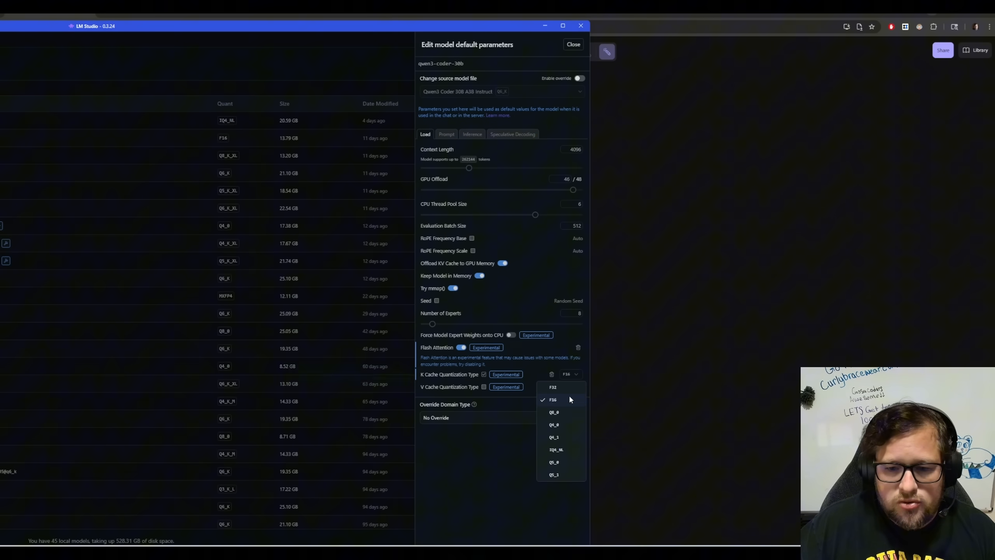
pyautogui.click(553, 399)
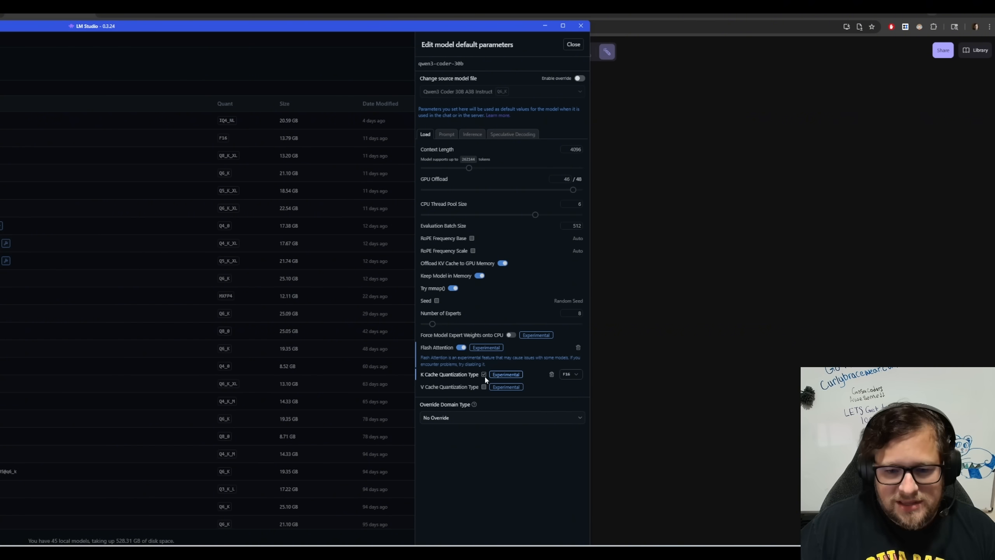
pyautogui.click(483, 374)
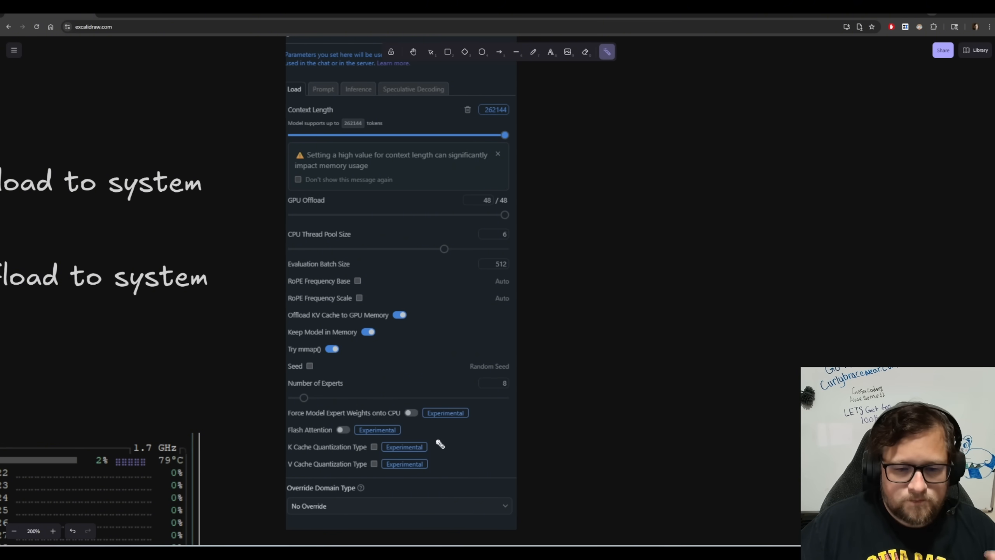
pyautogui.moveTo(401, 406)
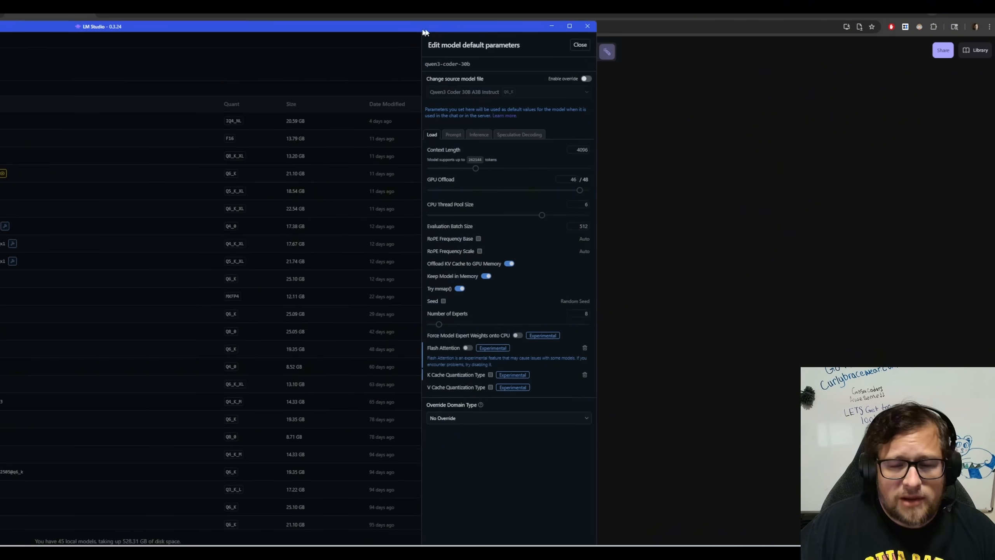
# - Show the Mission Control runtime page with CUDA 12 llama.cpp as the GGUF engine
pyautogui.click(578, 45)
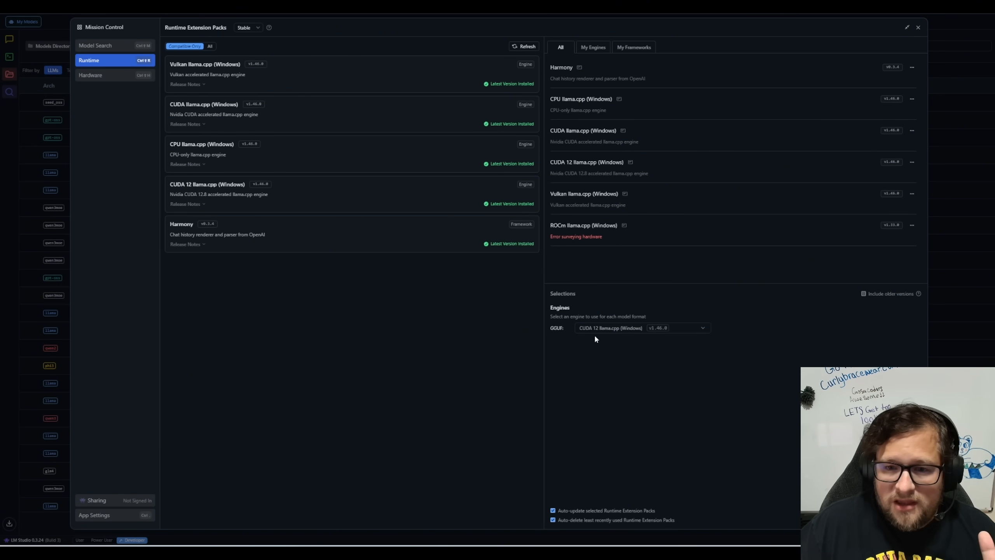
pyautogui.moveTo(589, 339)
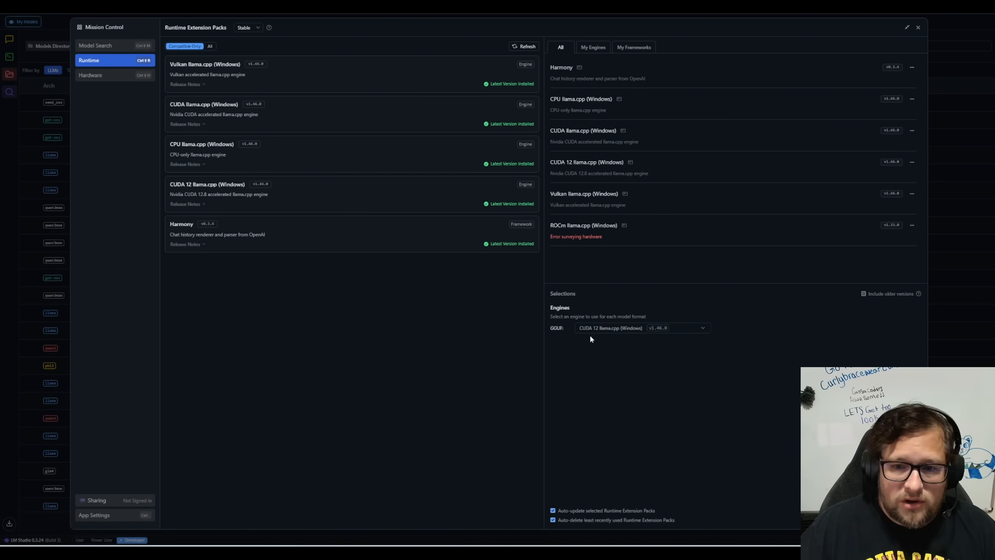
pyautogui.moveTo(573, 248)
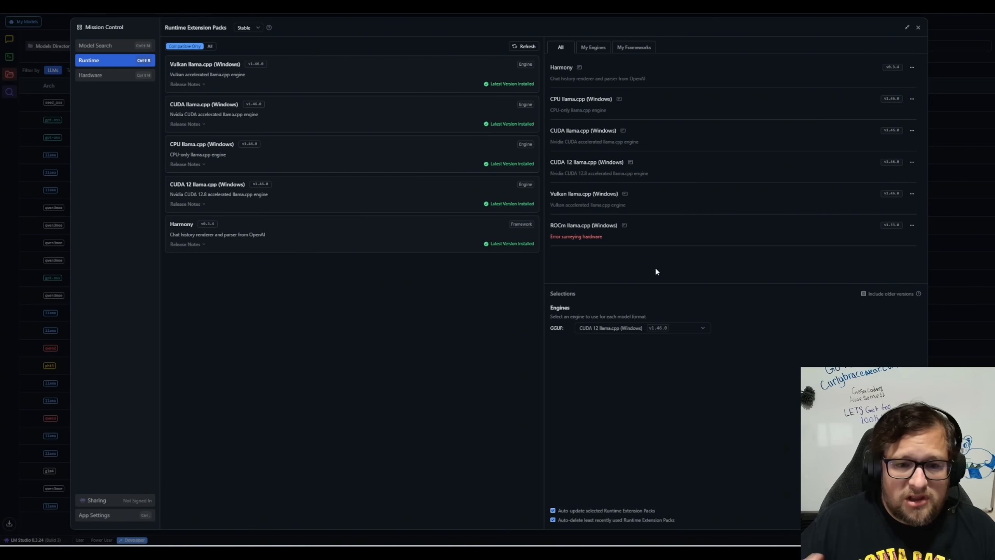
pyautogui.moveTo(639, 237)
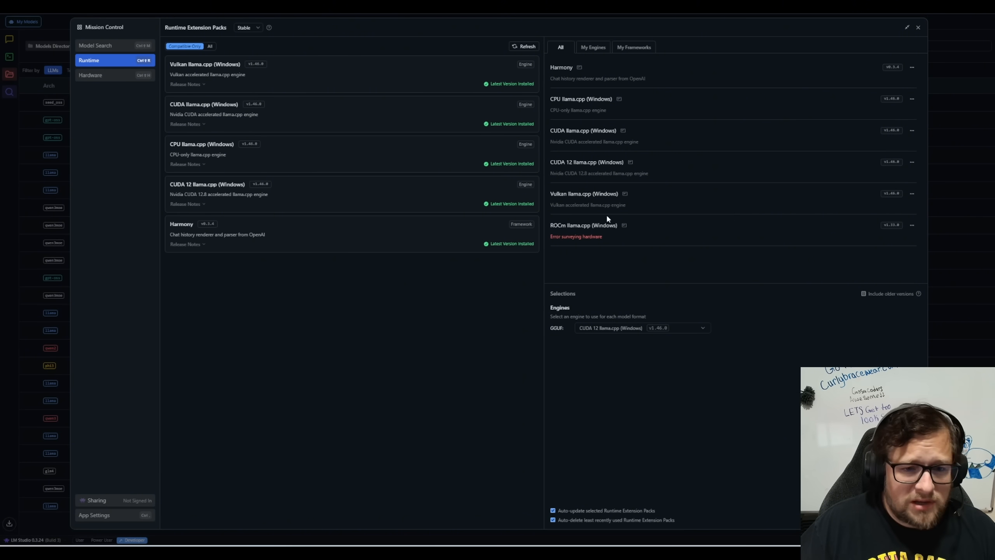
pyautogui.moveTo(540, 214)
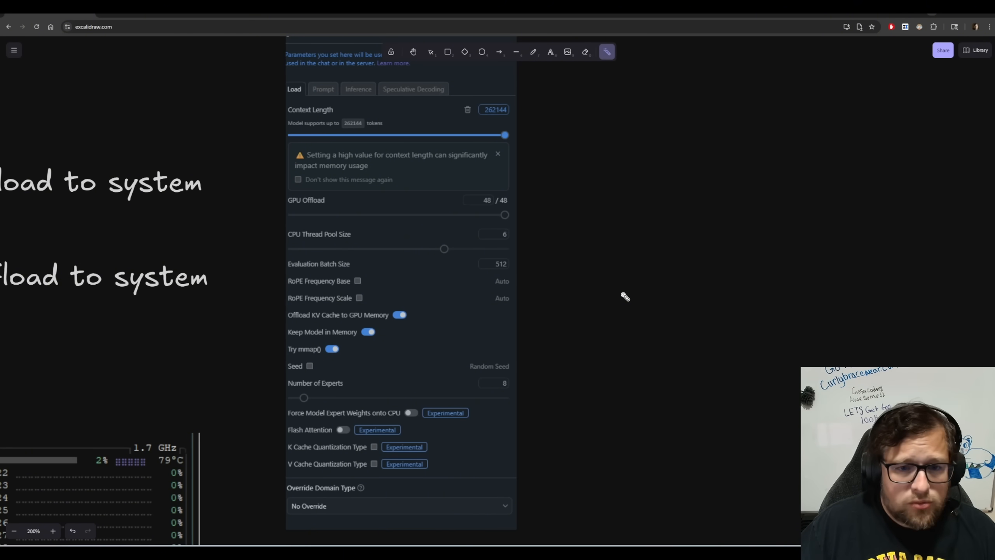
pyautogui.moveTo(647, 280)
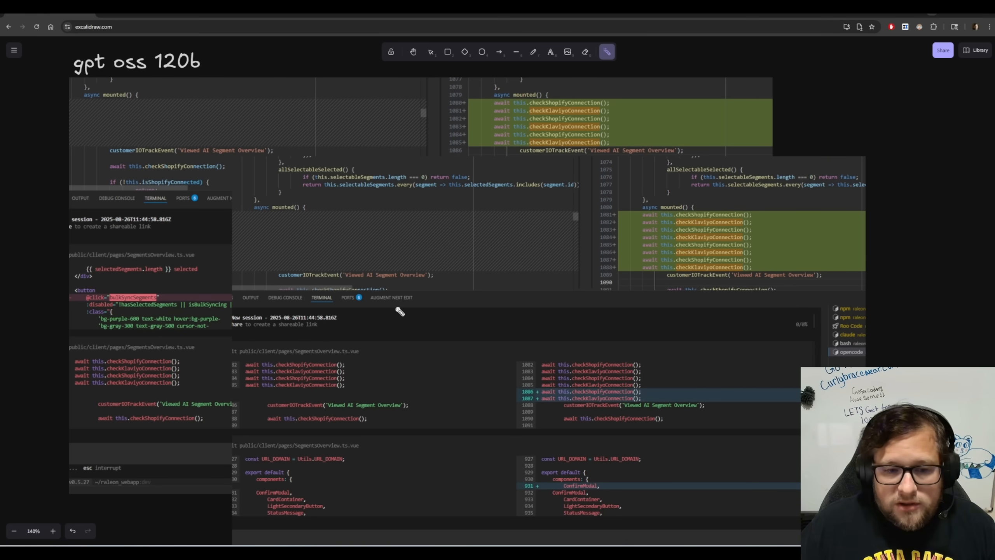
pyautogui.moveTo(550, 223)
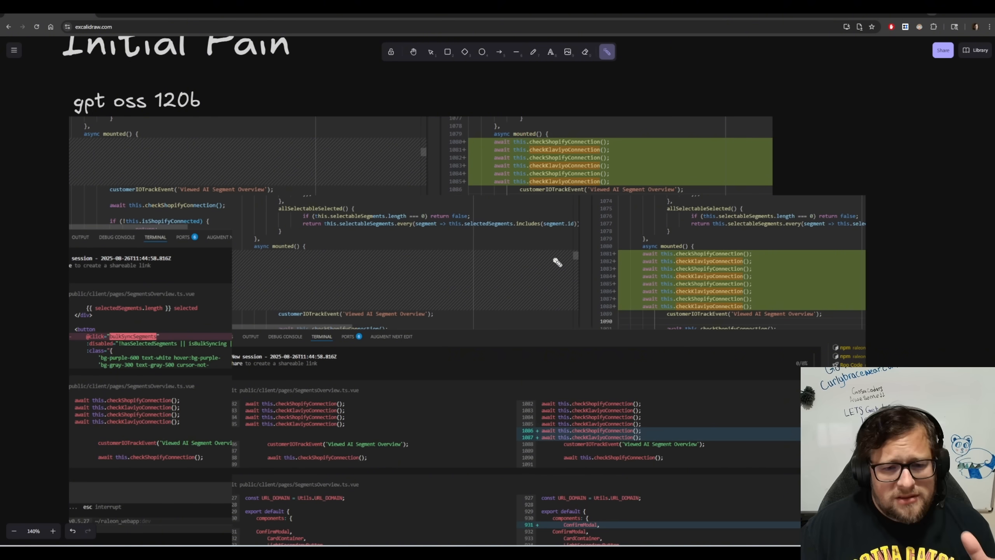
# - Pan to the Crush terminal screenshot beside the gpt oss 120b diffs
pyautogui.moveTo(108, 89); pyautogui.dragTo(219, 109)
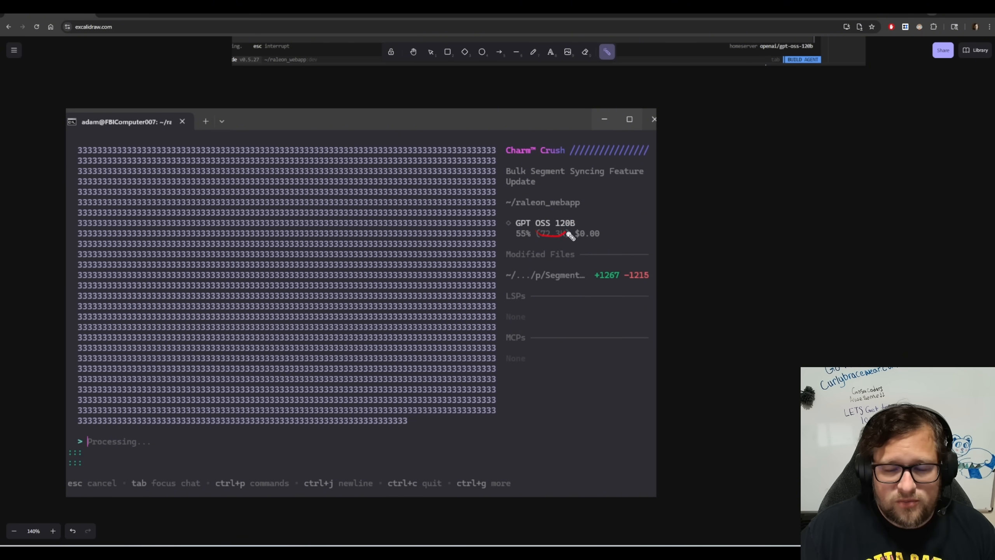
pyautogui.moveTo(409, 266)
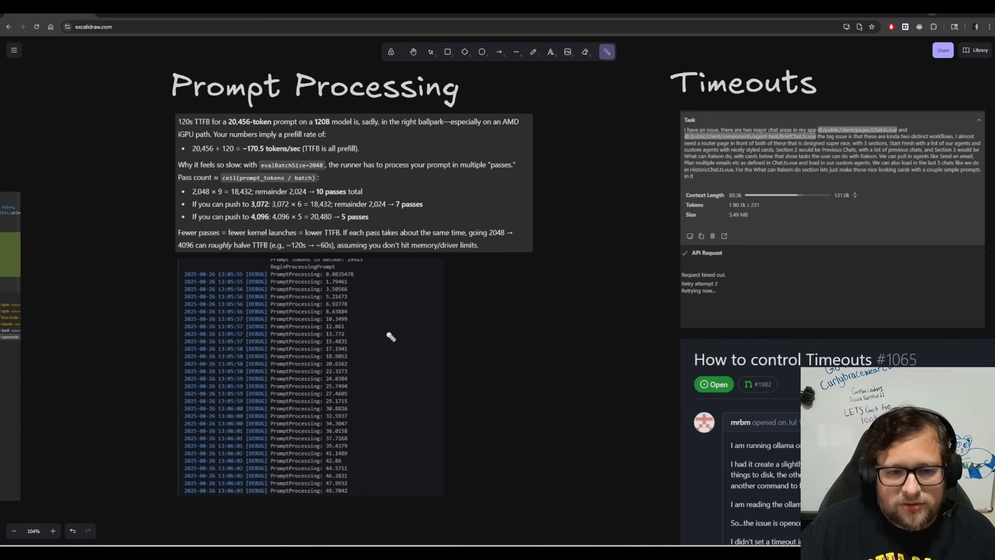
pyautogui.moveTo(364, 279)
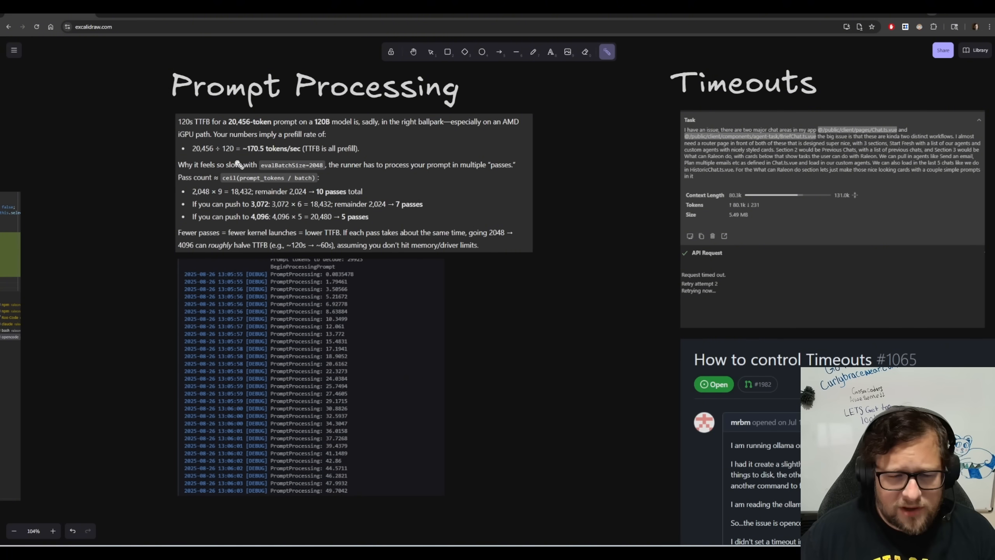
# - Underline evalBatchSize=2048 and the 120-second prefill figure with the laser pointer
pyautogui.moveTo(269, 172); pyautogui.dragTo(324, 170)
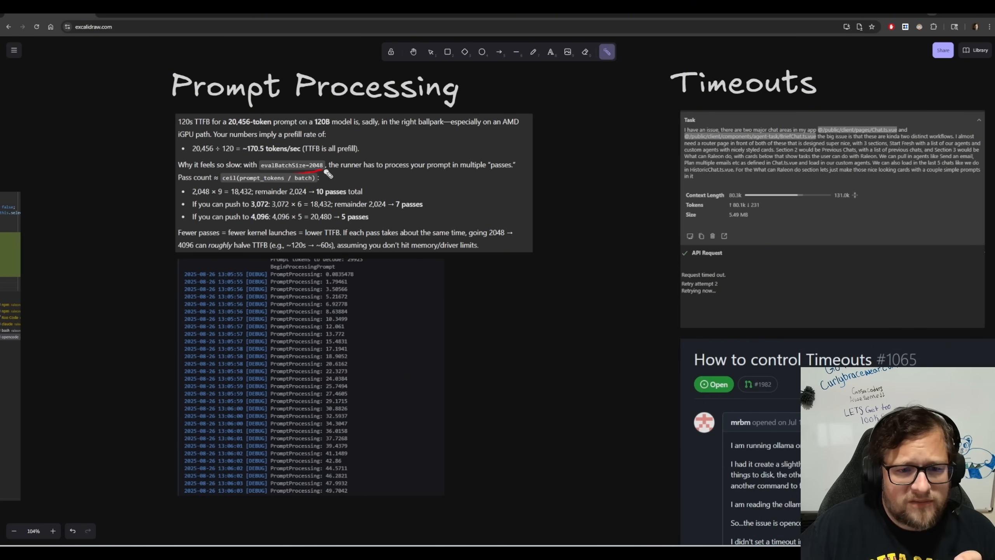
pyautogui.moveTo(428, 216)
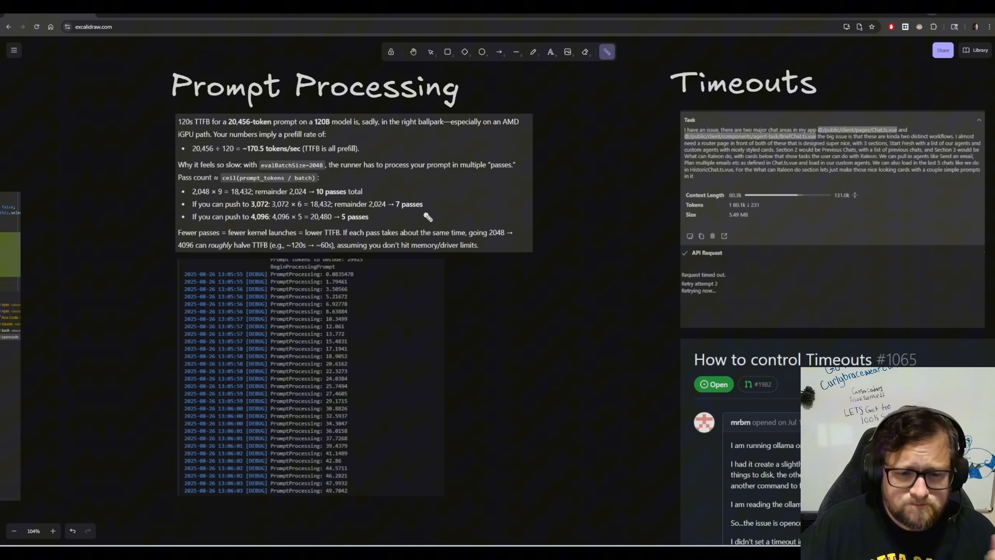
pyautogui.moveTo(311, 246)
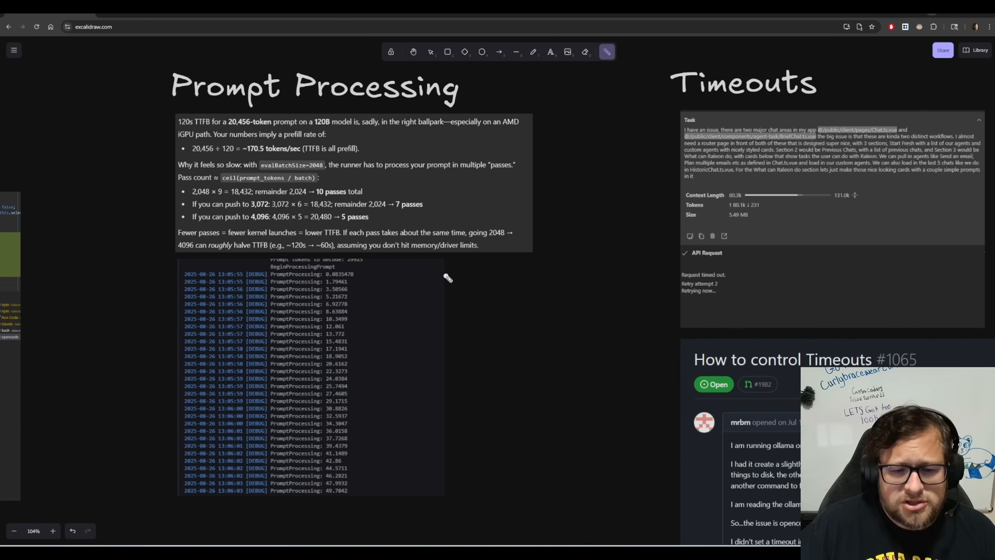
pyautogui.moveTo(453, 286)
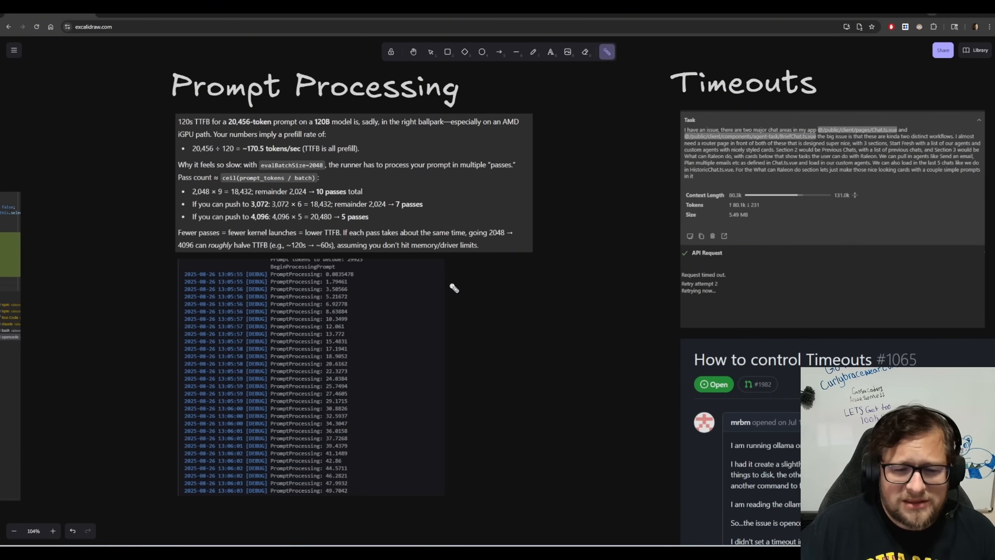
pyautogui.moveTo(245, 153); pyautogui.dragTo(284, 149)
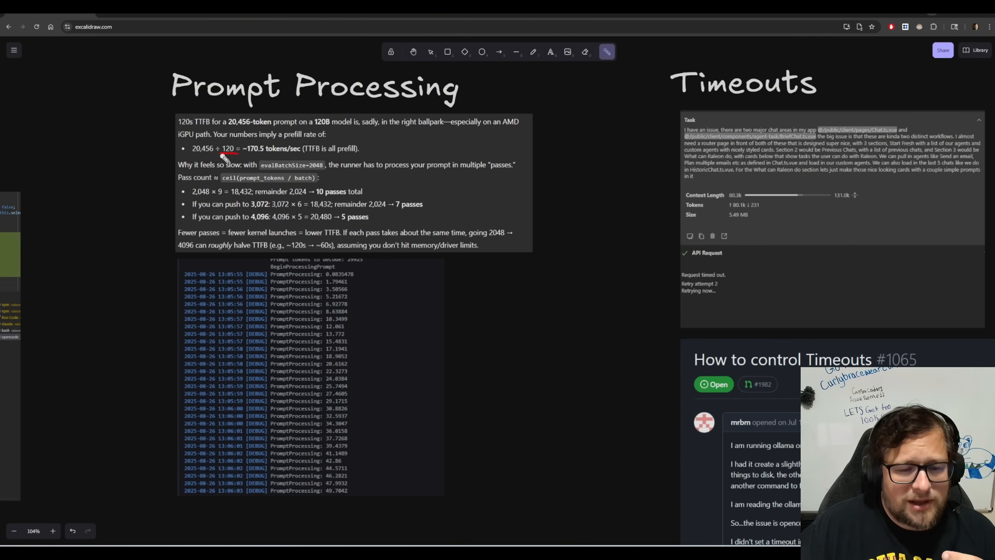
pyautogui.moveTo(241, 134)
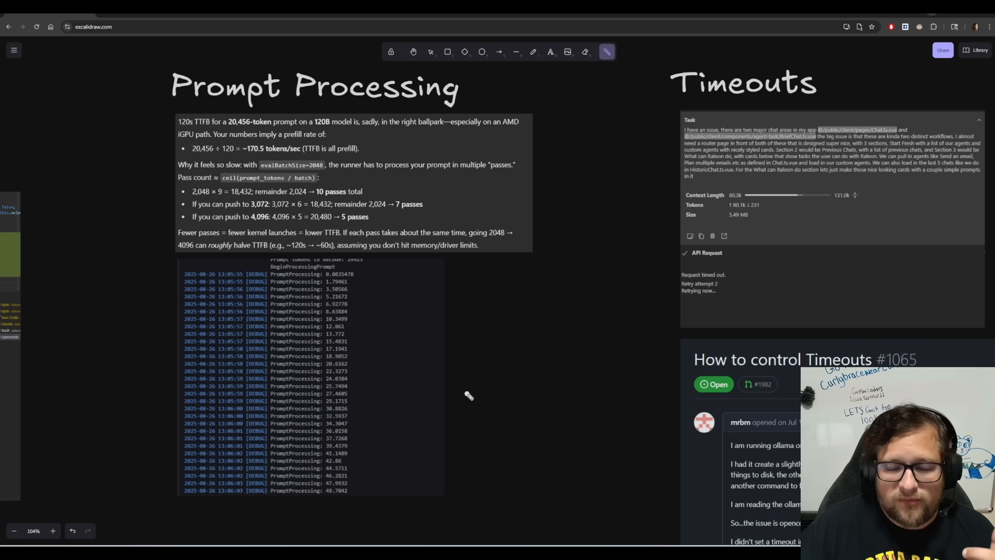
pyautogui.moveTo(604, 358)
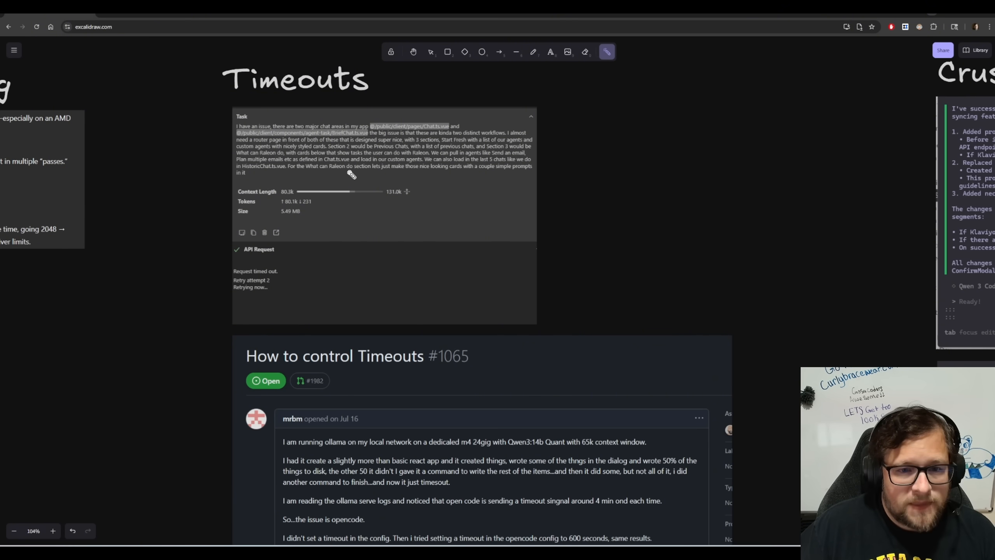
pyautogui.moveTo(349, 229)
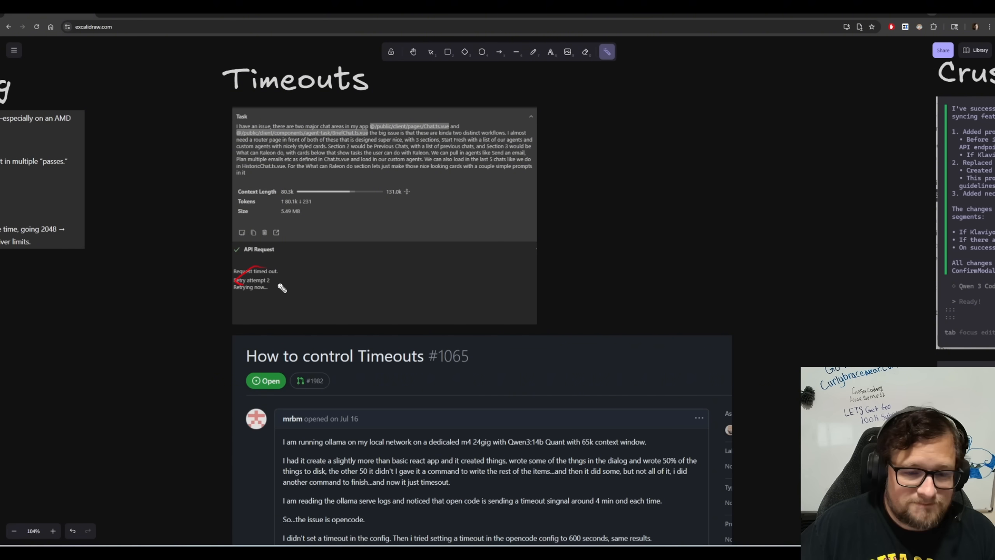
# - Scroll down to the 'Request timed out' screenshot and GitHub issue #1065
pyautogui.scroll(-3)
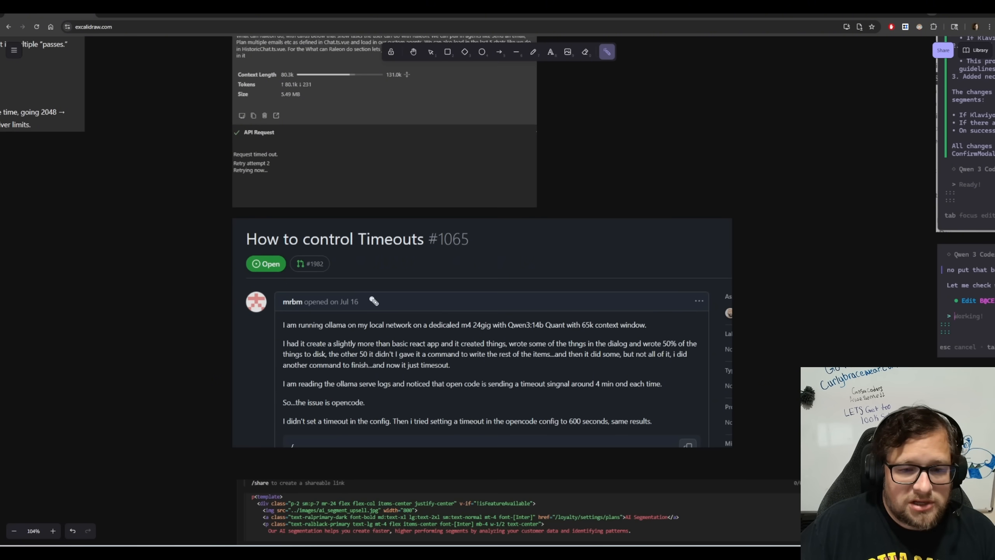
pyautogui.scroll(-3)
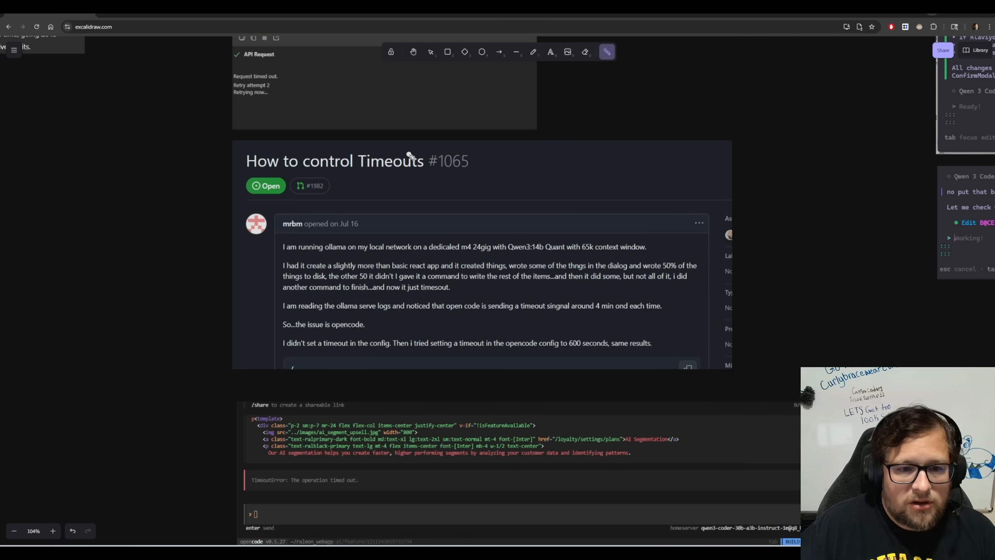
pyautogui.scroll(-3)
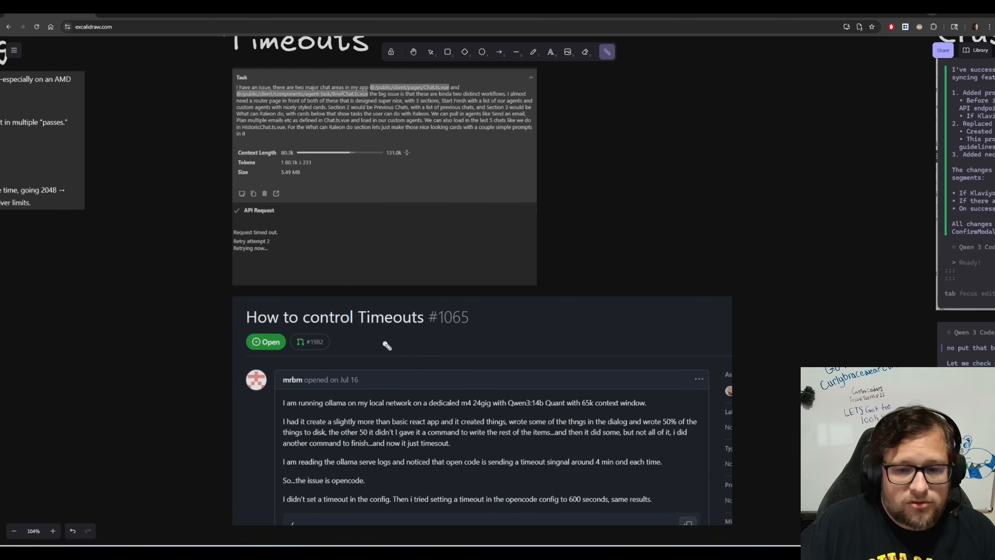
pyautogui.moveTo(433, 359)
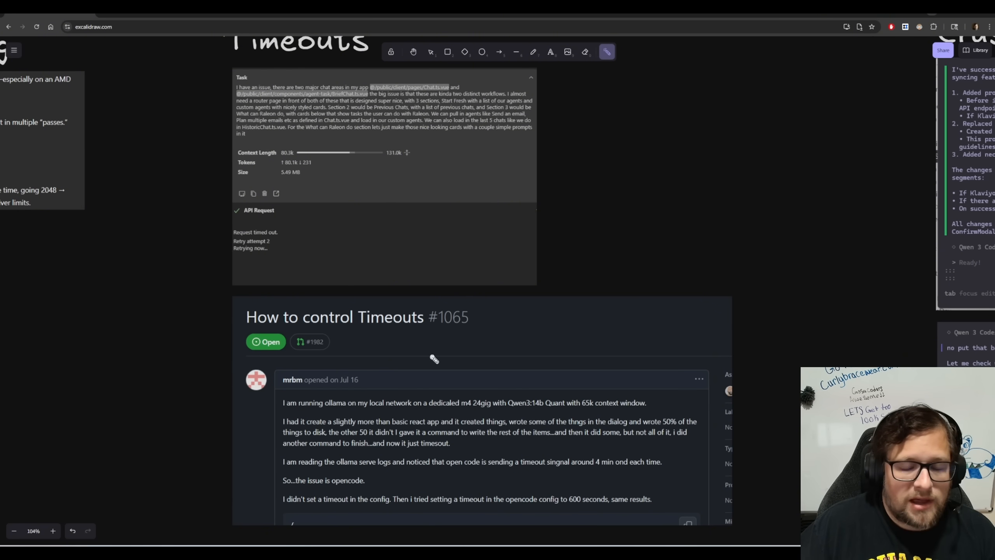
pyautogui.scroll(-3)
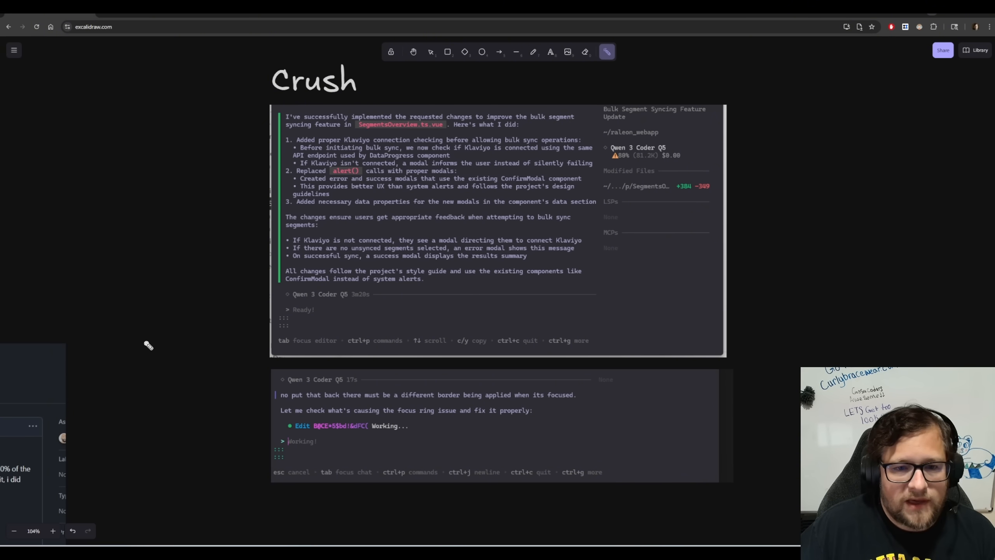
pyautogui.moveTo(179, 345)
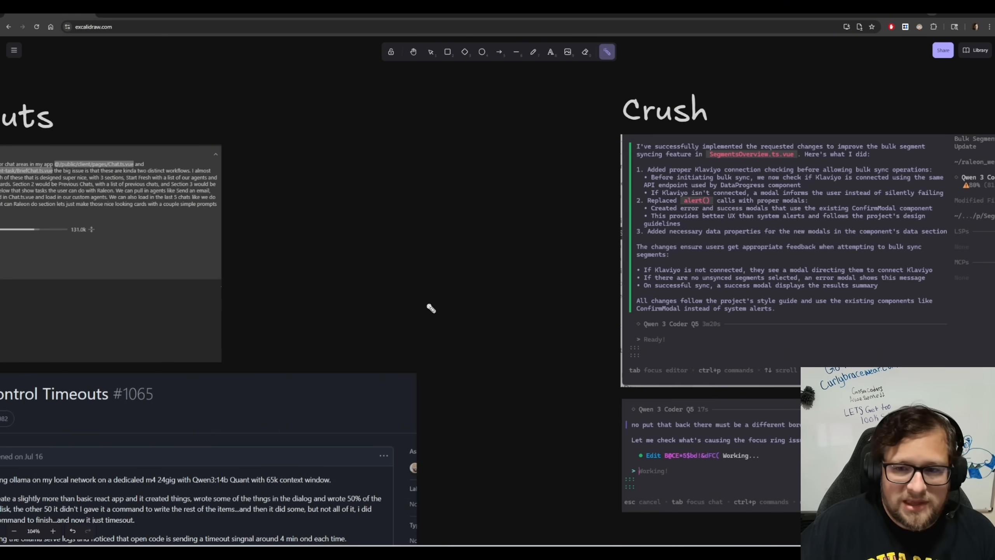
pyautogui.moveTo(482, 362)
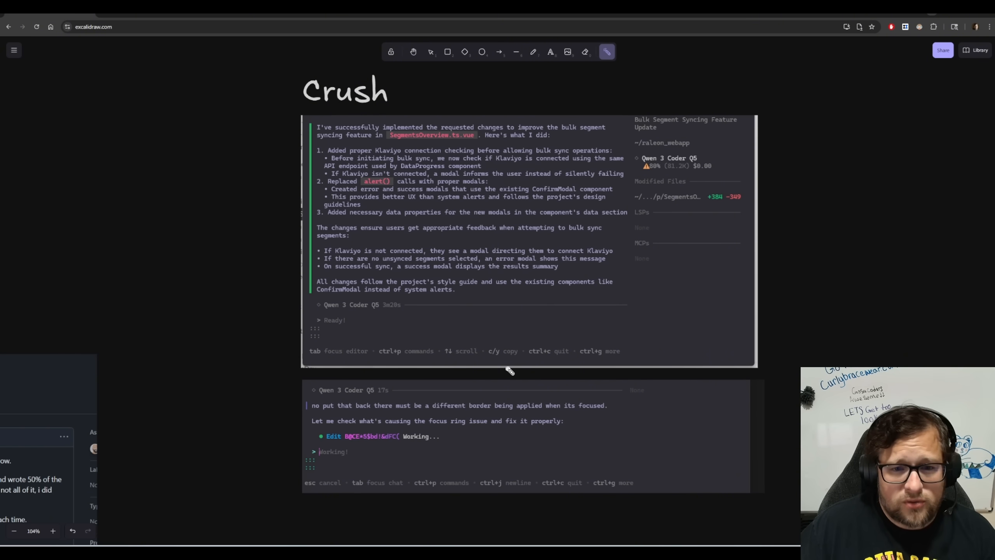
pyautogui.moveTo(492, 363)
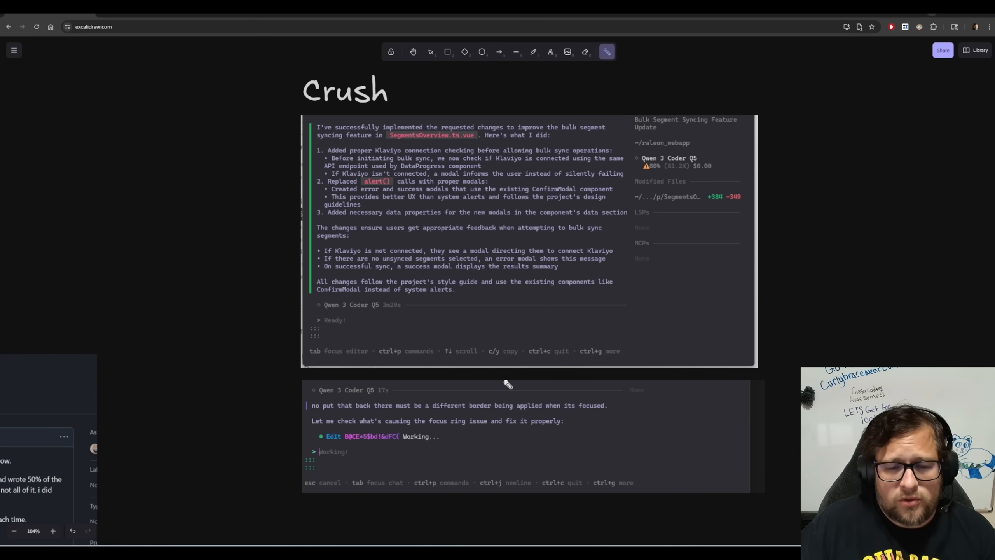
pyautogui.moveTo(473, 351)
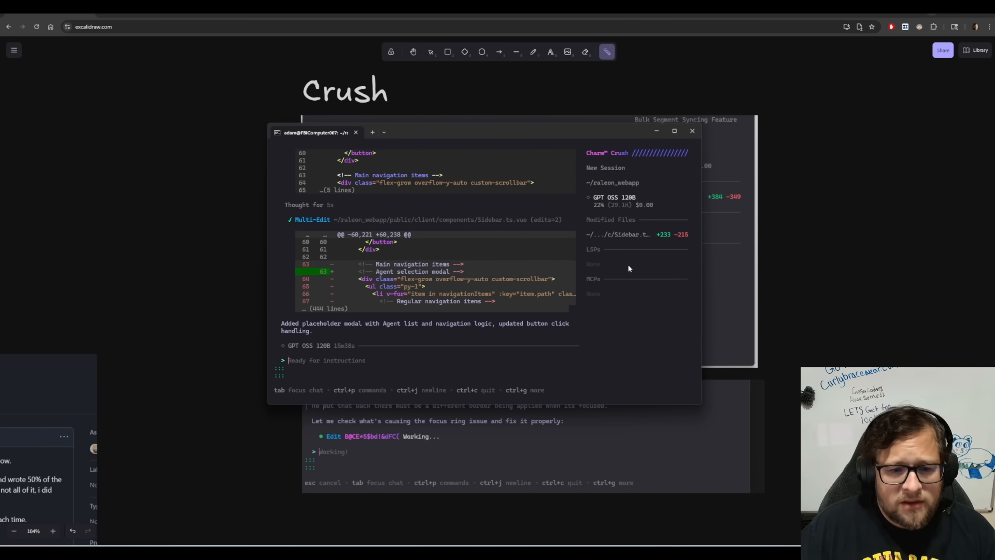
pyautogui.moveTo(616, 284)
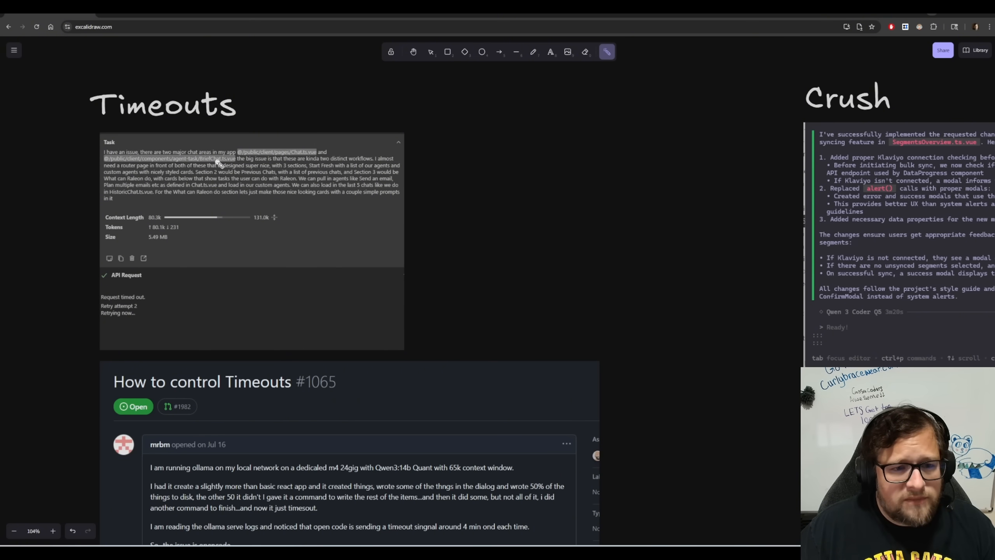
pyautogui.moveTo(257, 238)
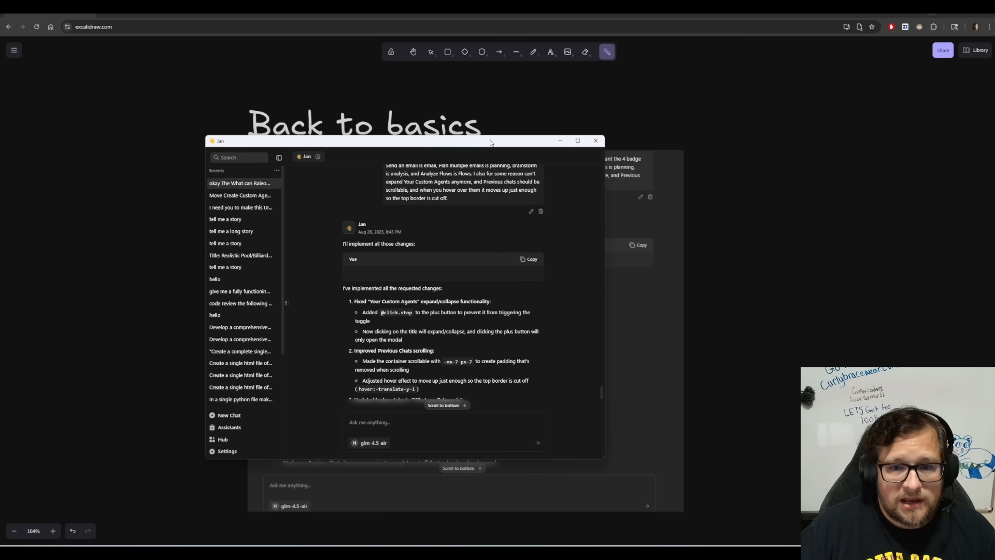
# - Maximize Jan and open the 'I need you to make this UI look good' chat
pyautogui.click(578, 140)
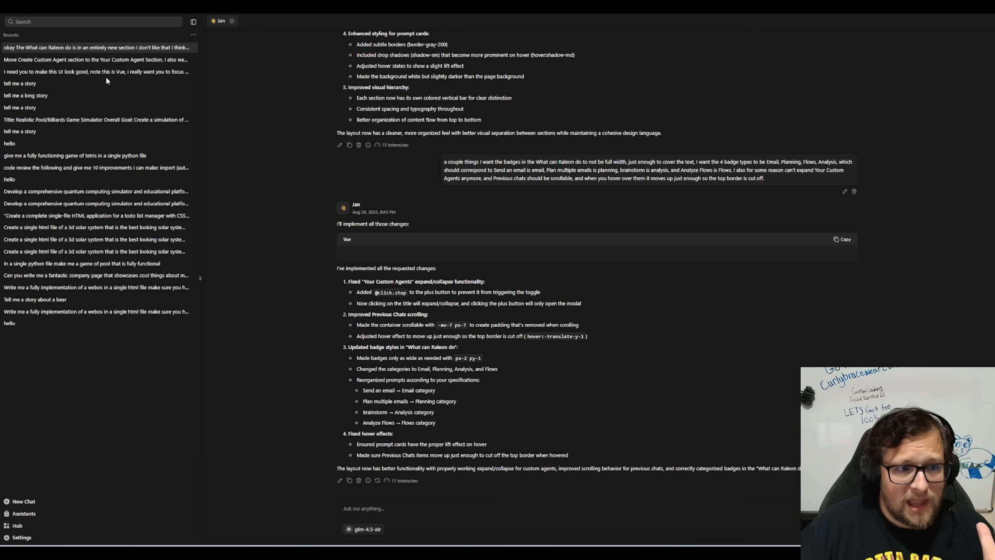
pyautogui.click(96, 71)
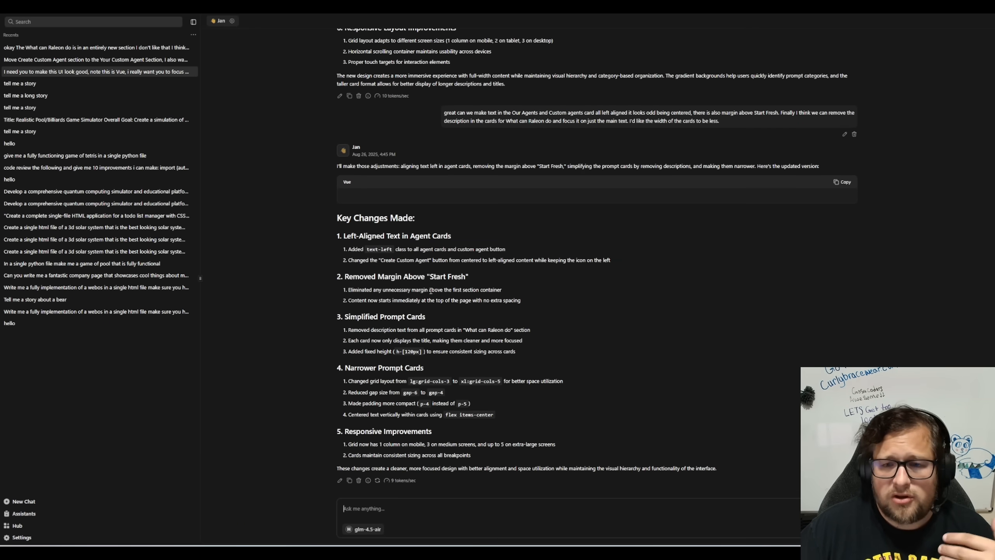
pyautogui.moveTo(429, 289)
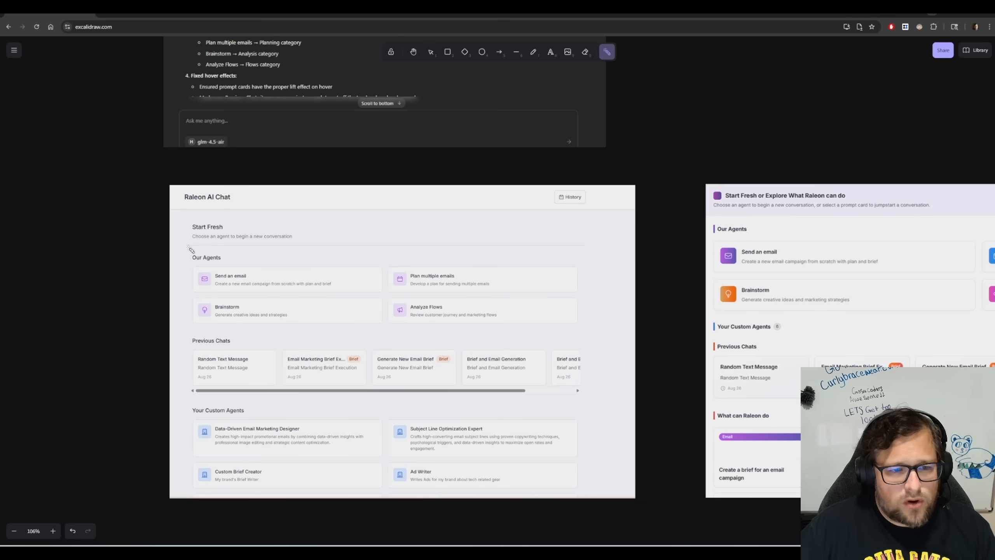
pyautogui.moveTo(296, 196); pyautogui.dragTo(578, 202)
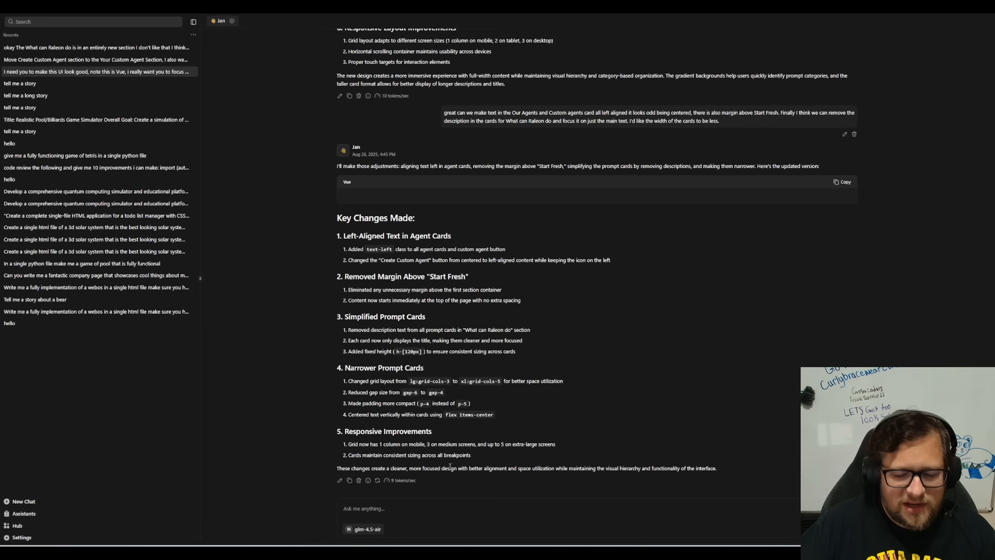
pyautogui.moveTo(392, 485)
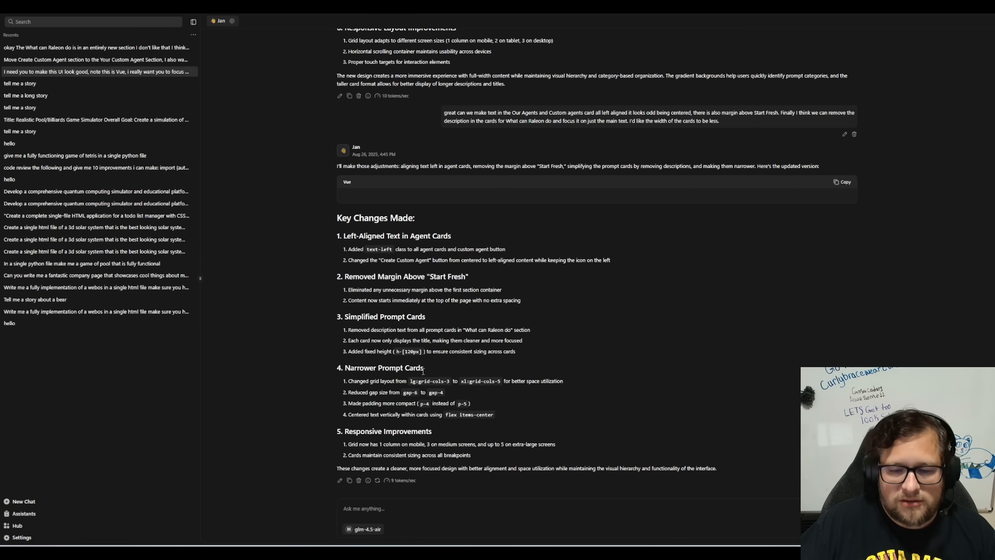
pyautogui.scroll(-3)
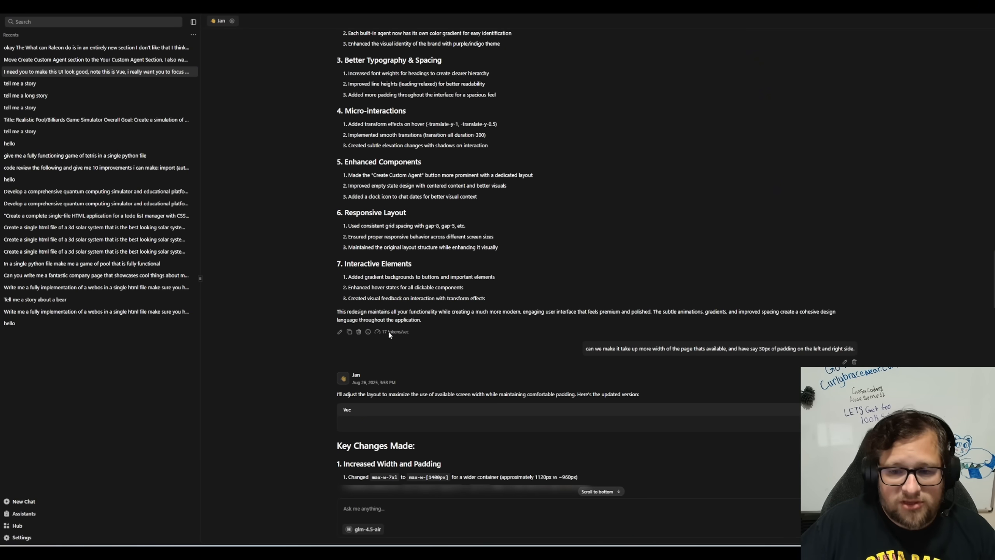
pyautogui.scroll(-3)
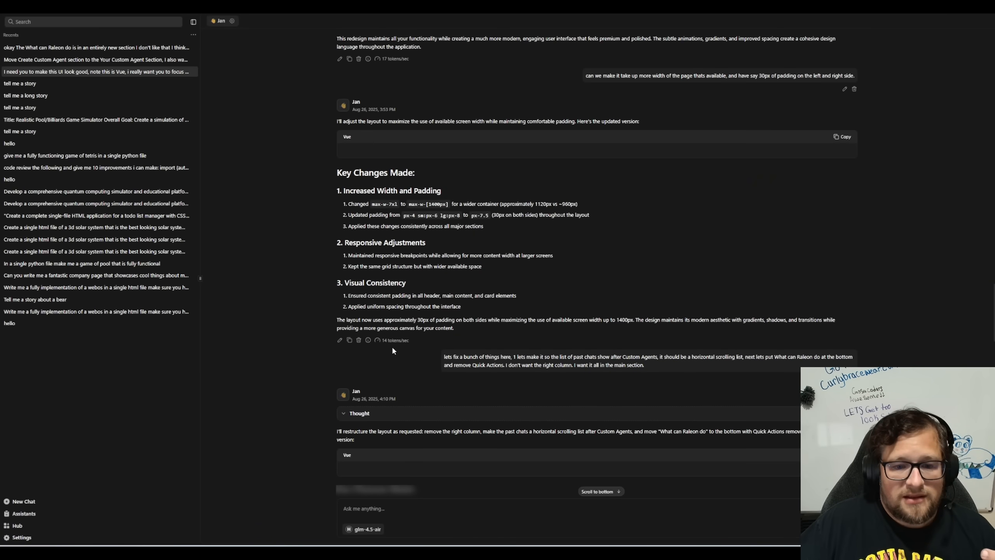
pyautogui.scroll(-3)
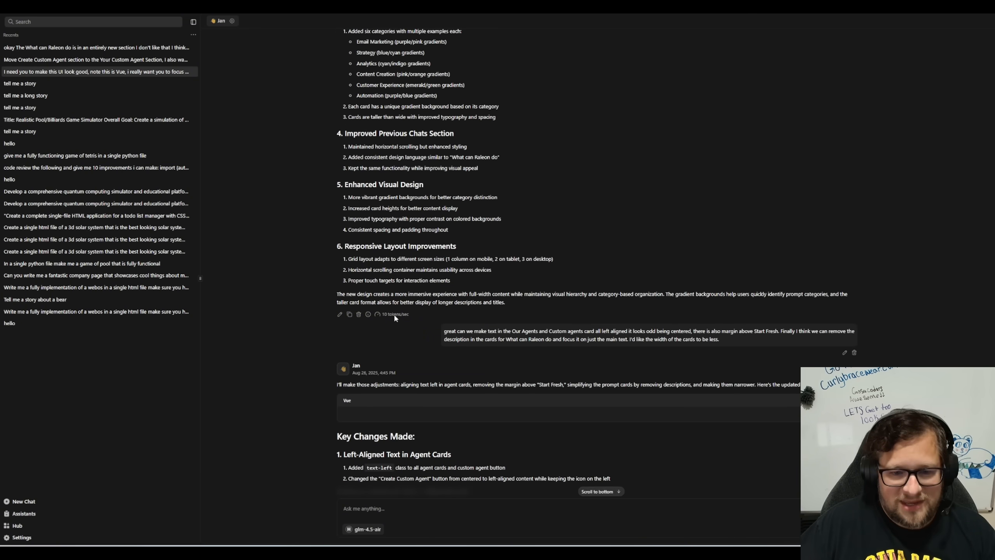
pyautogui.scroll(-3)
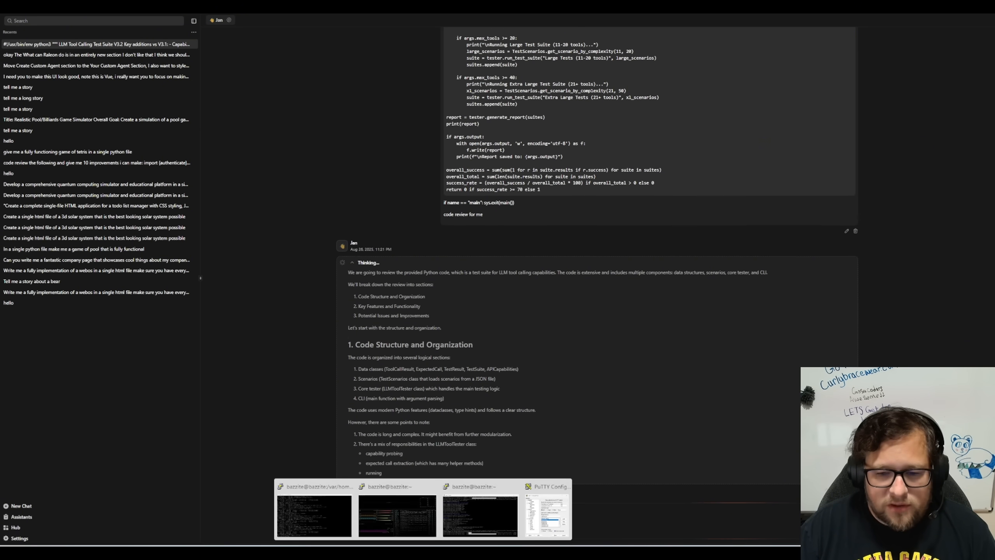
# - Open the code review chat and scroll through glm-4.5-air's potential issues and improvements
pyautogui.click(397, 514)
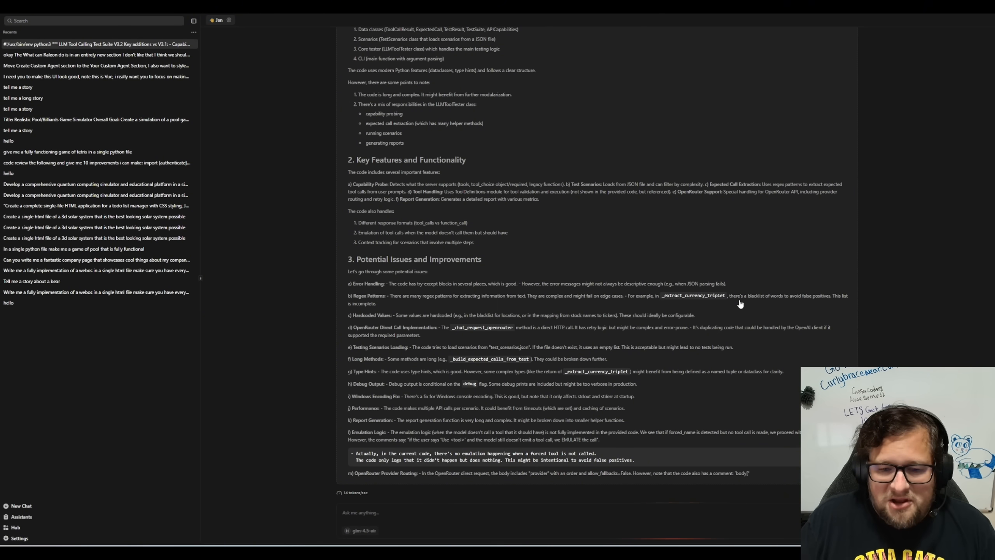
pyautogui.scroll(-3)
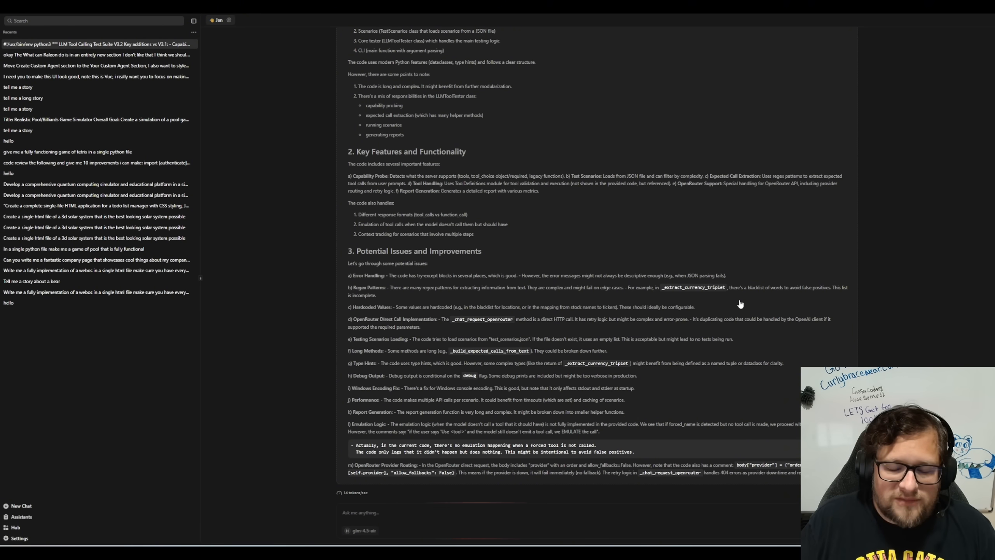
pyautogui.scroll(-3)
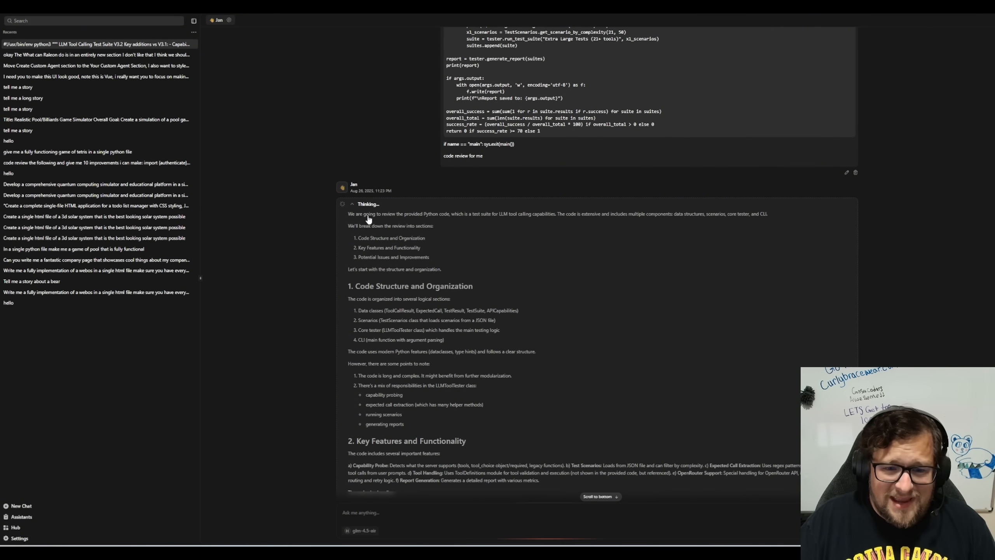
pyautogui.moveTo(305, 338)
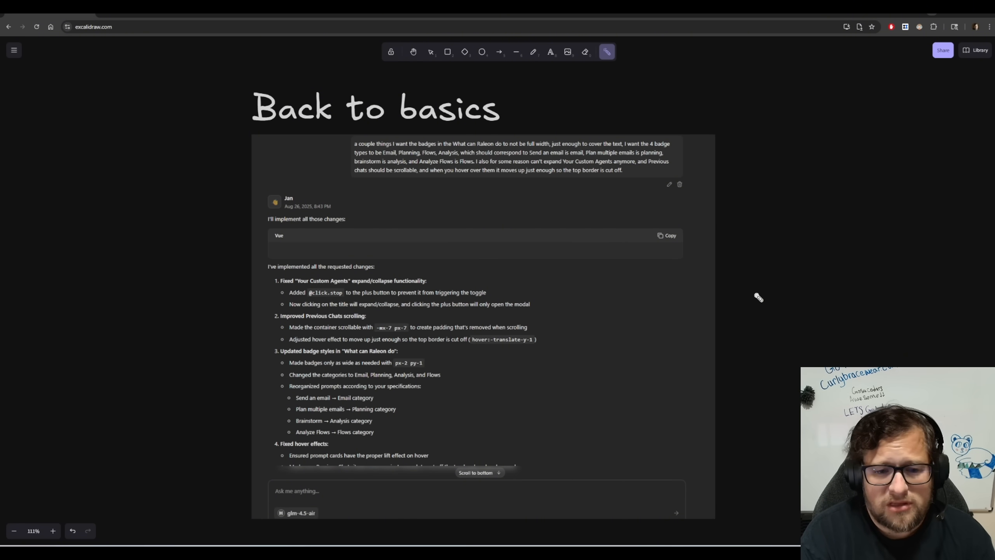
# - Scroll the canvas down to the Jan reply and Raleon AI Chat screenshots
pyautogui.scroll(-3)
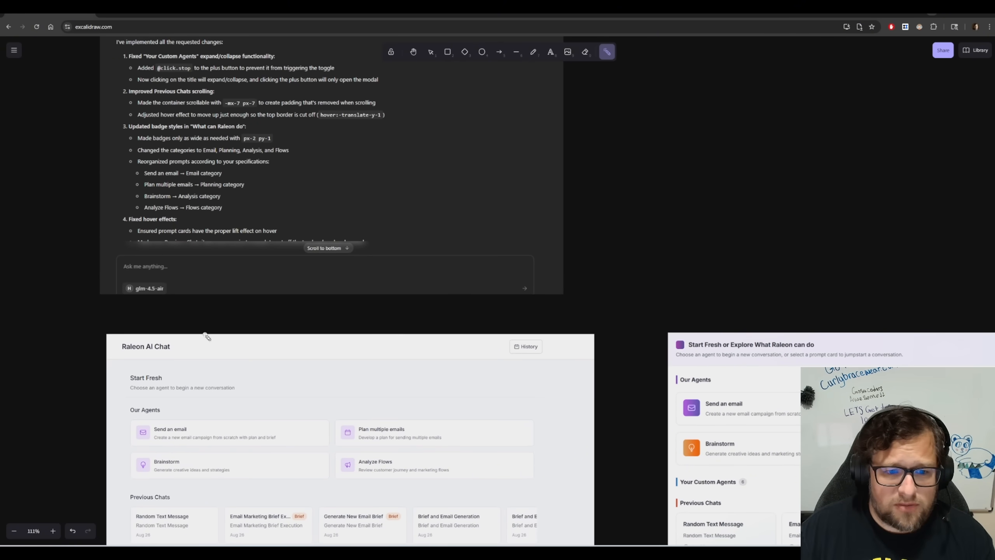
pyautogui.moveTo(201, 321)
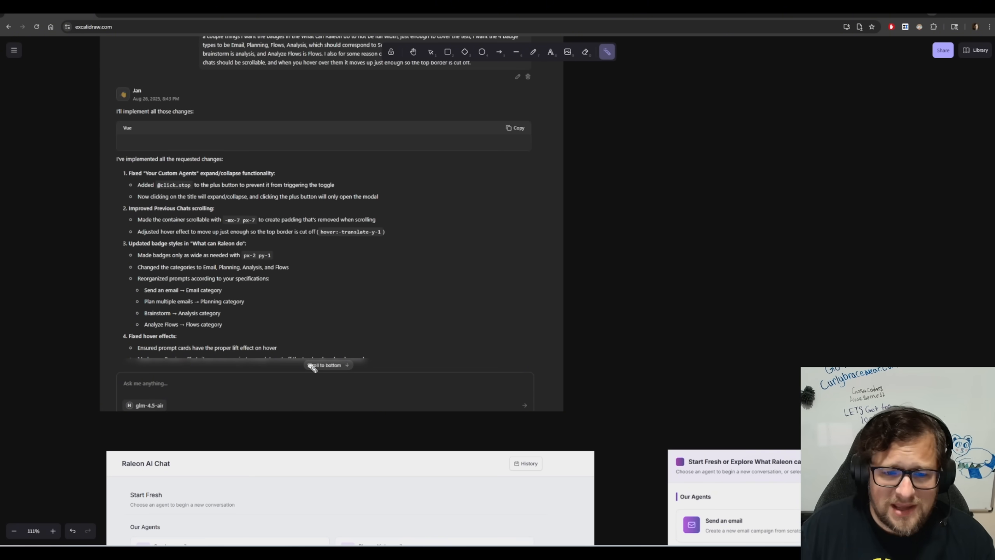
pyautogui.moveTo(320, 346)
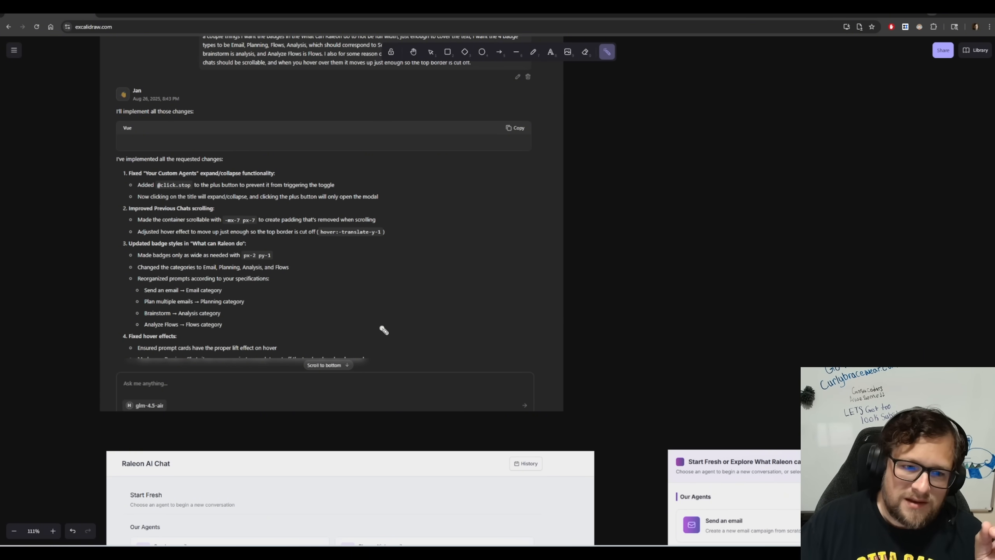
pyautogui.moveTo(484, 337)
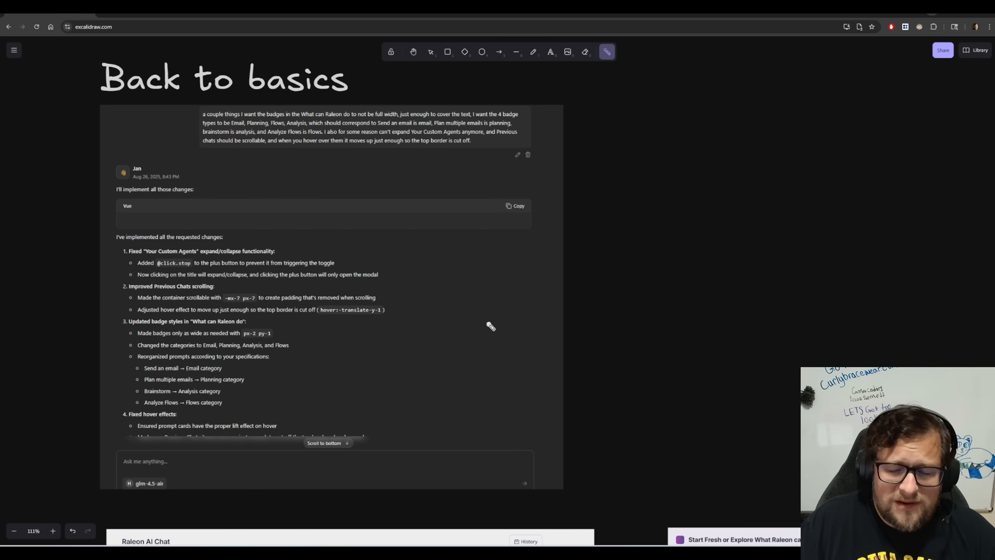
pyautogui.moveTo(595, 387)
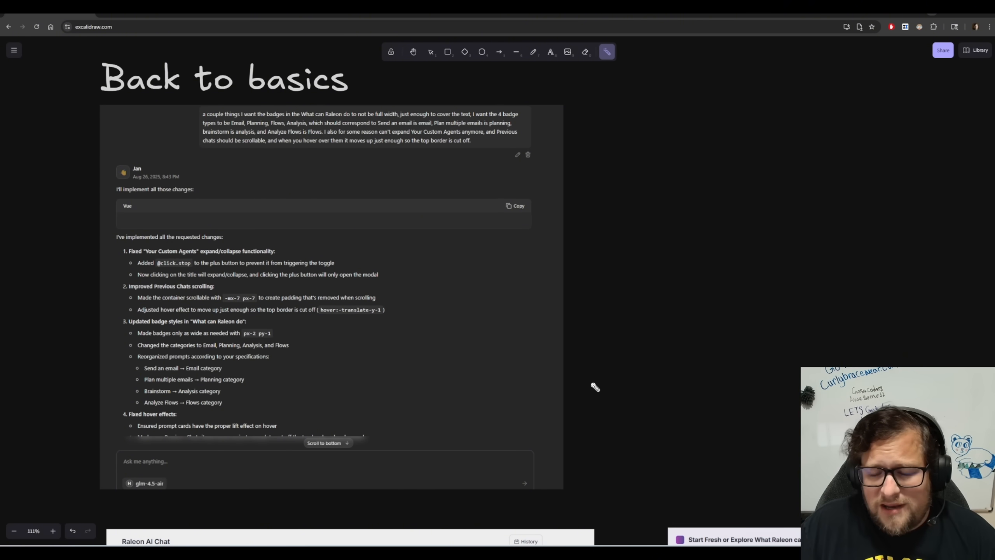